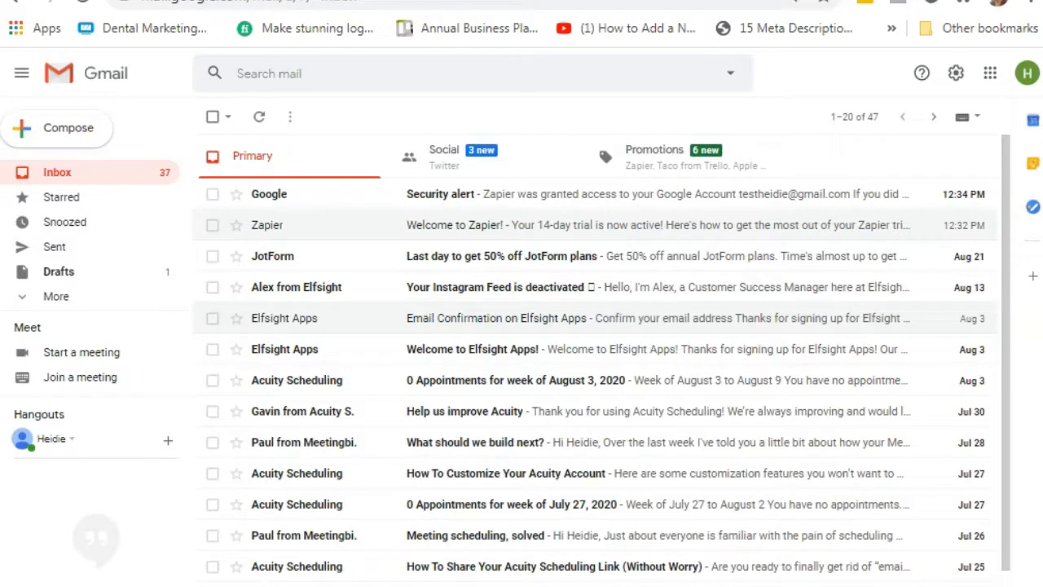
mouse_move(428, 536)
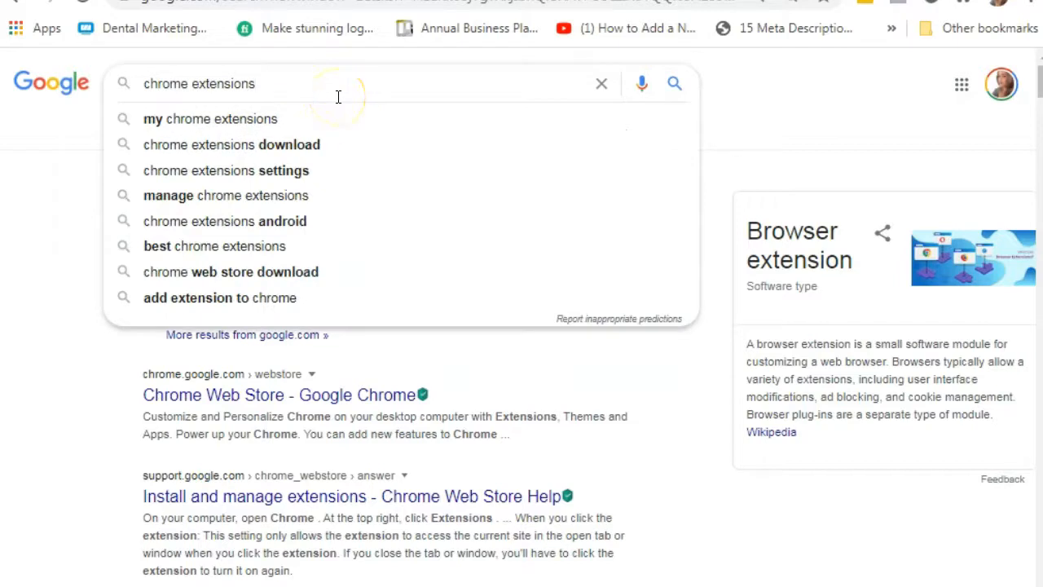
mouse_move(585, 475)
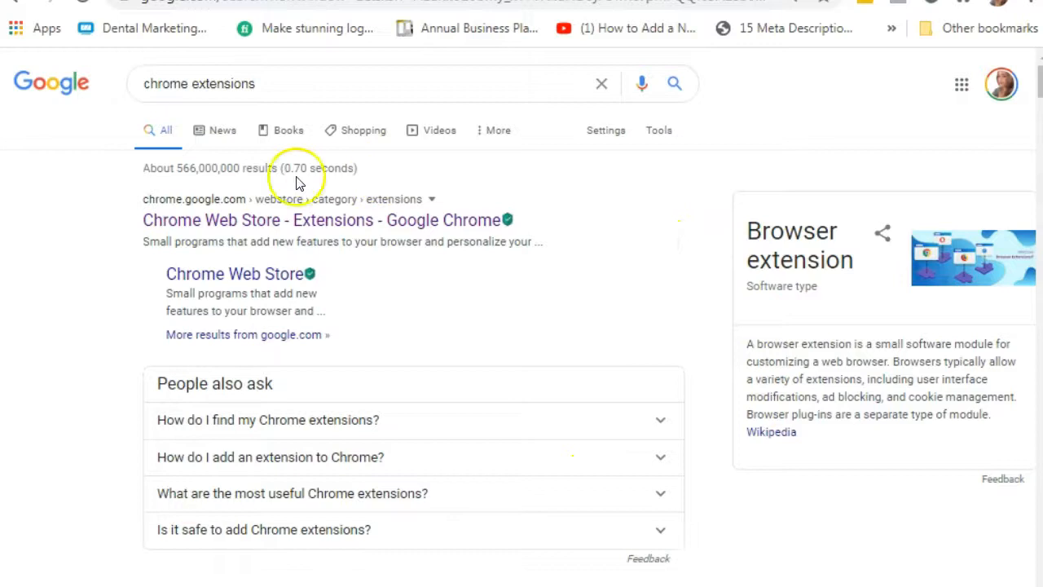
mouse_move(571, 287)
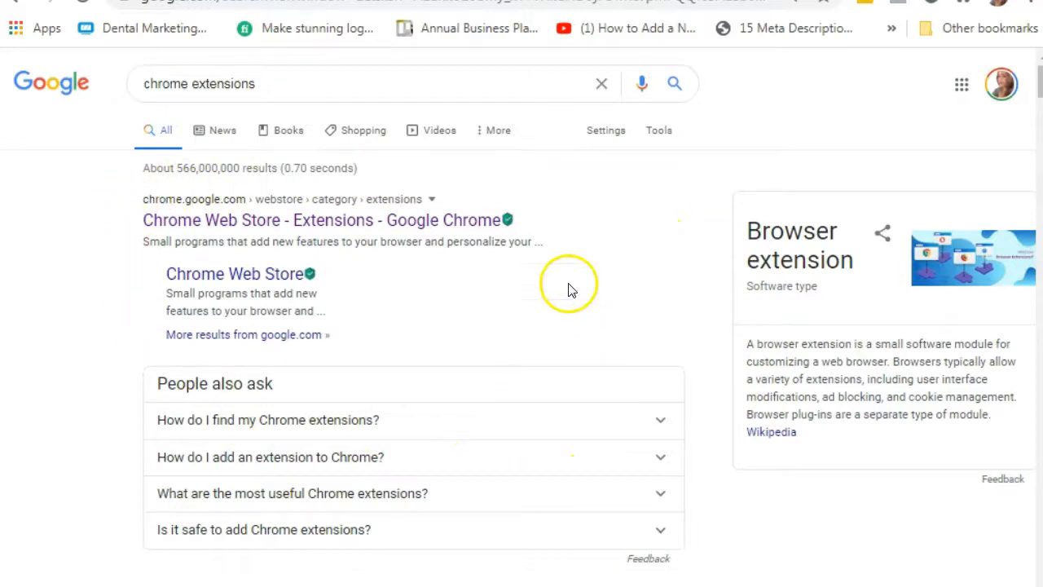
mouse_move(156, 231)
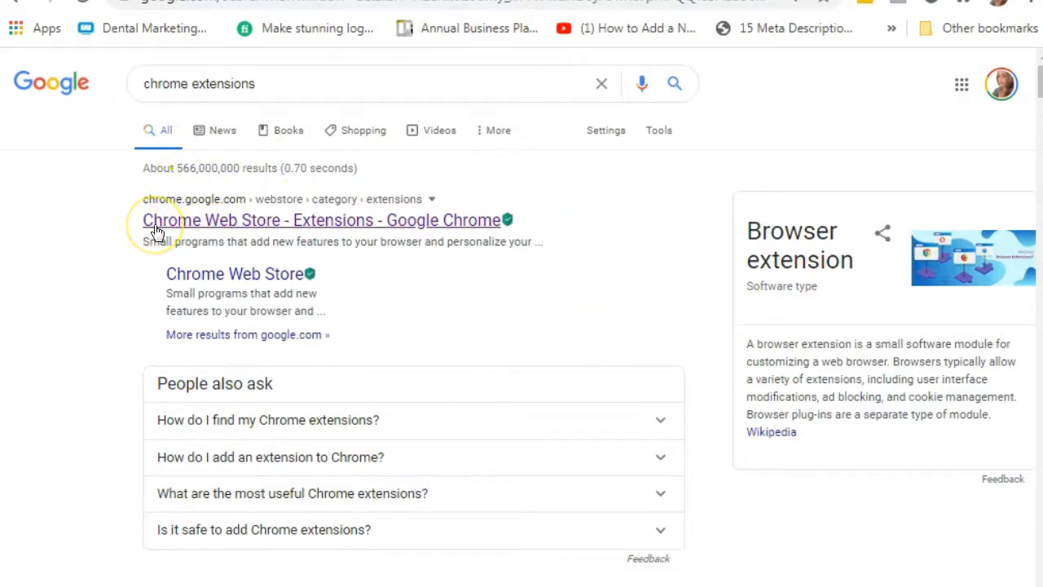
mouse_move(232, 226)
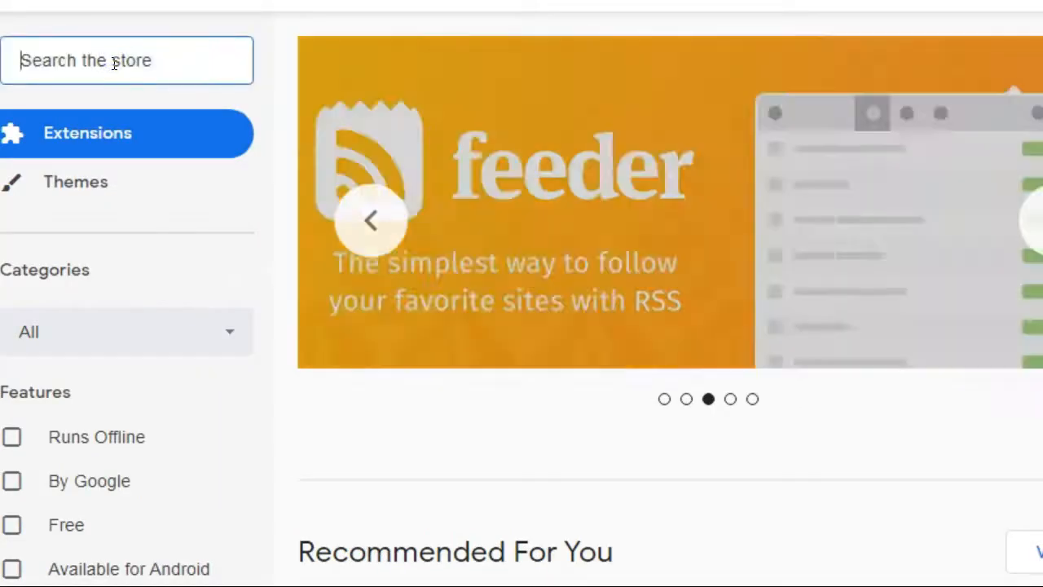
Search the Web Store for 'boomerang' and add the Boomerang for Gmail extension to Chrome.
text(boomerang)
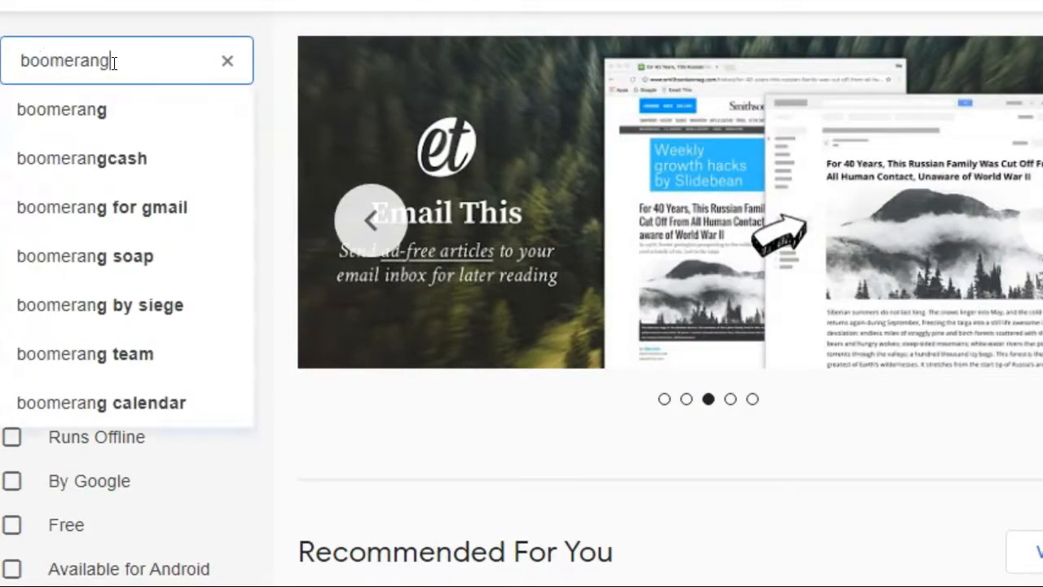
mouse_move(143, 207)
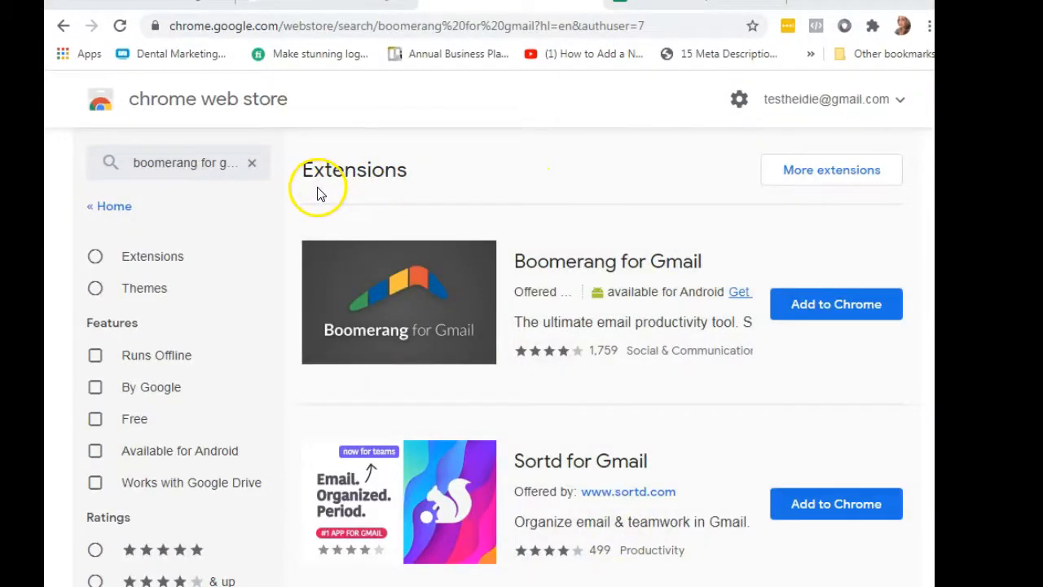
scroll(down, 3)
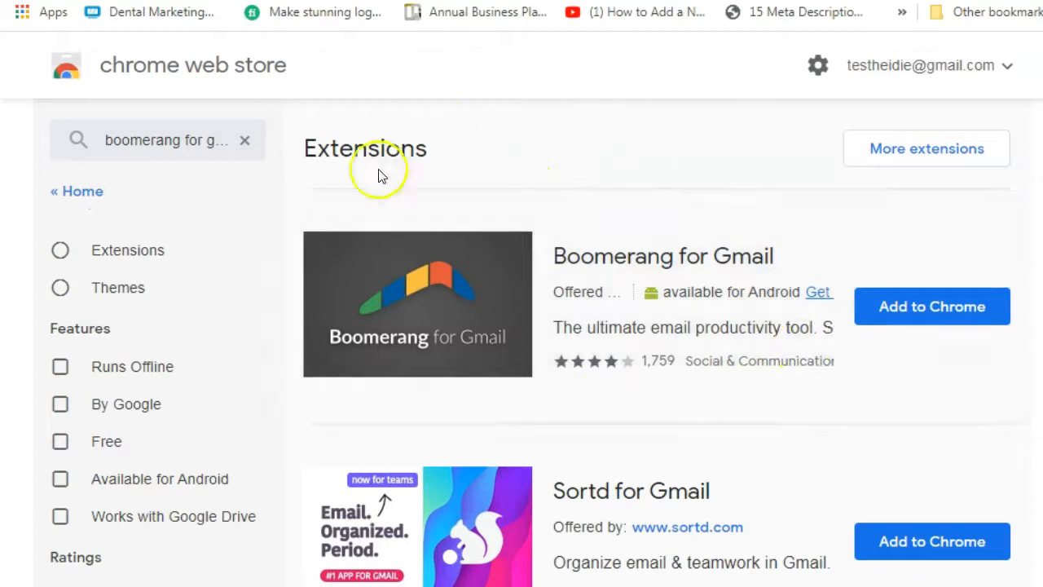
mouse_move(703, 387)
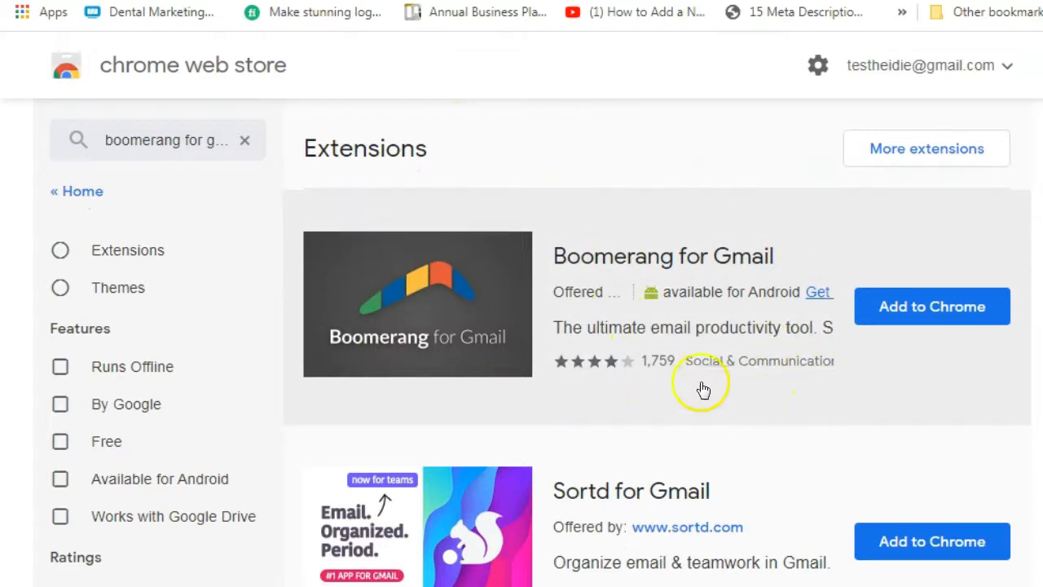
click(931, 306)
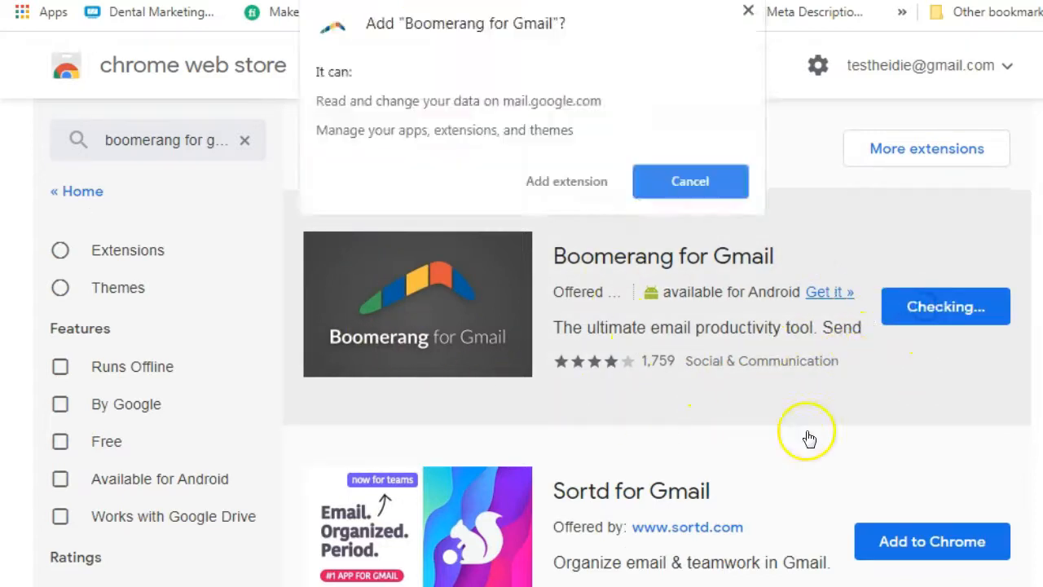
click(689, 181)
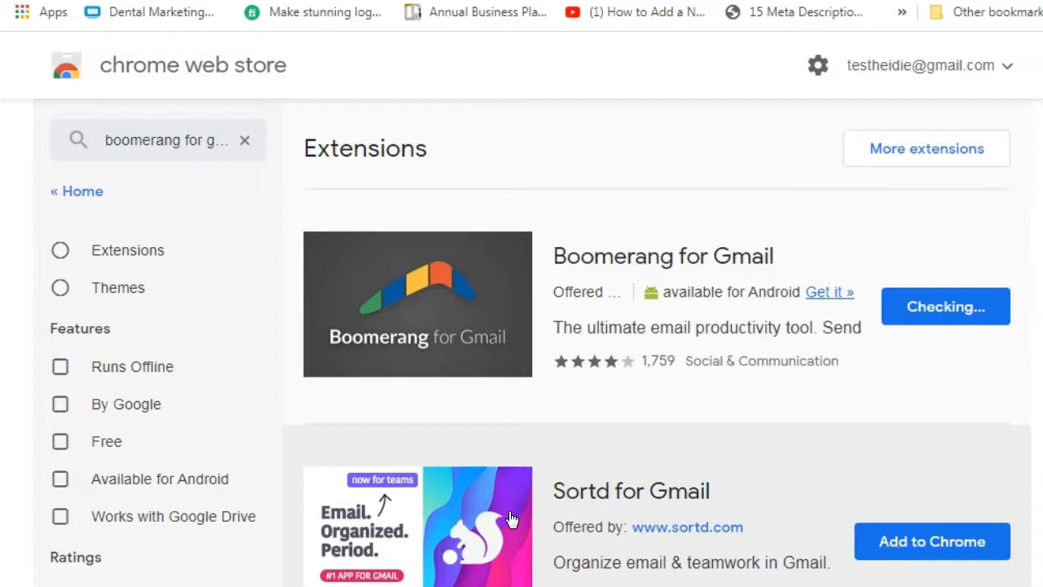
click(944, 306)
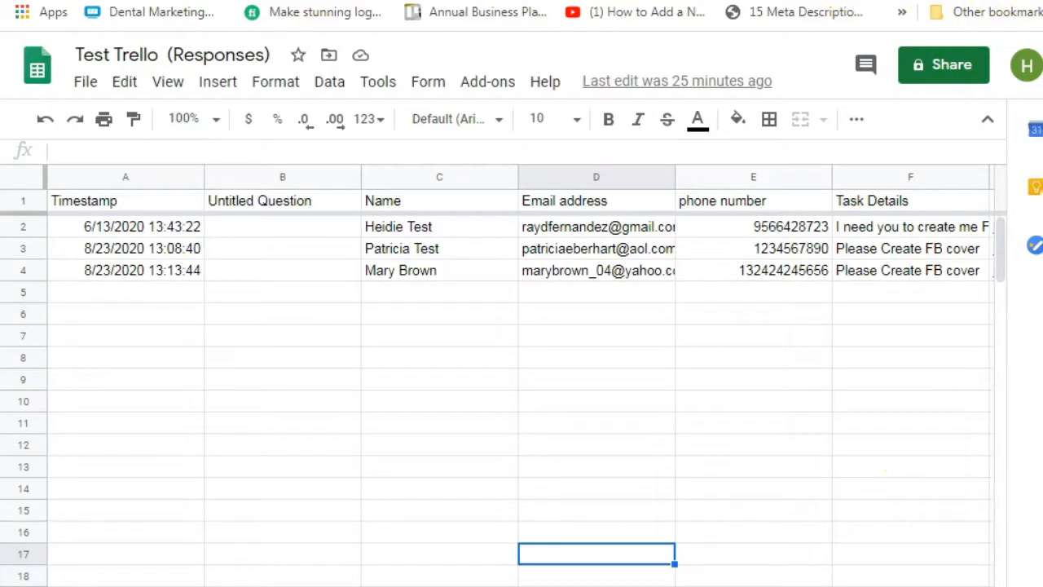
Pin Boomerang for Gmail in the Chrome toolbar and return to the Gmail inbox.
click(1033, 12)
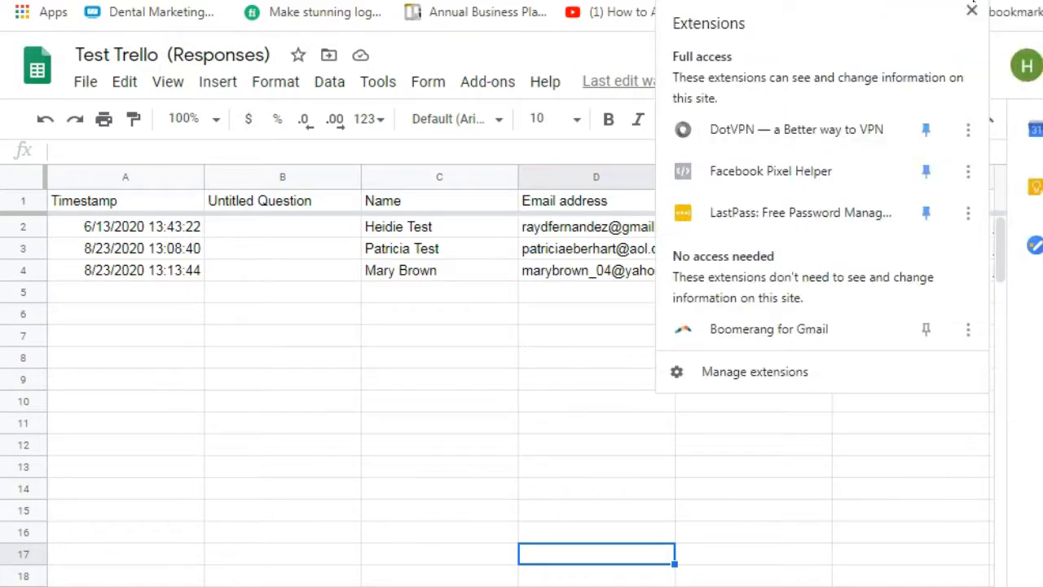
mouse_move(803, 328)
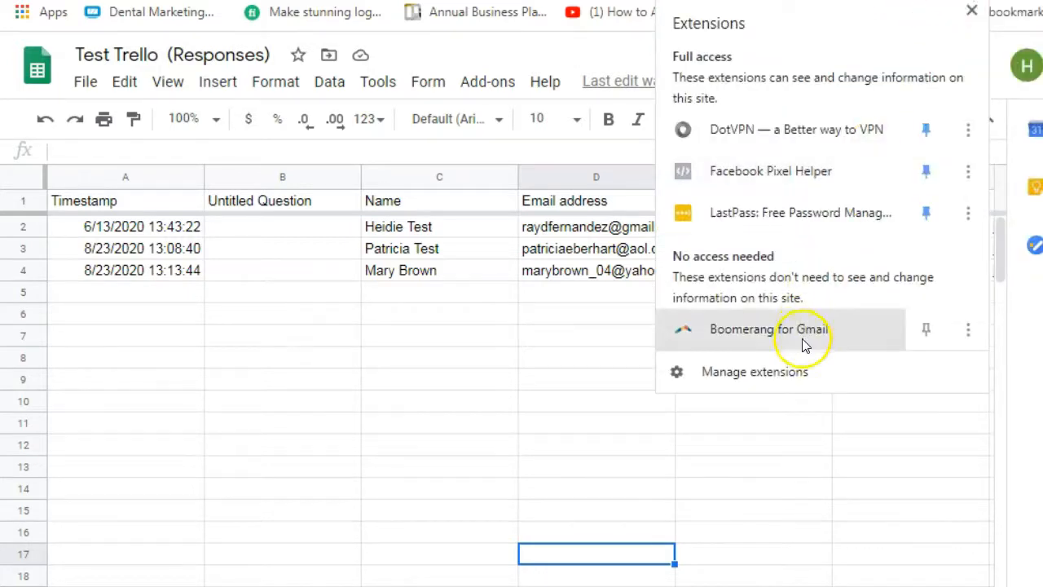
mouse_move(926, 330)
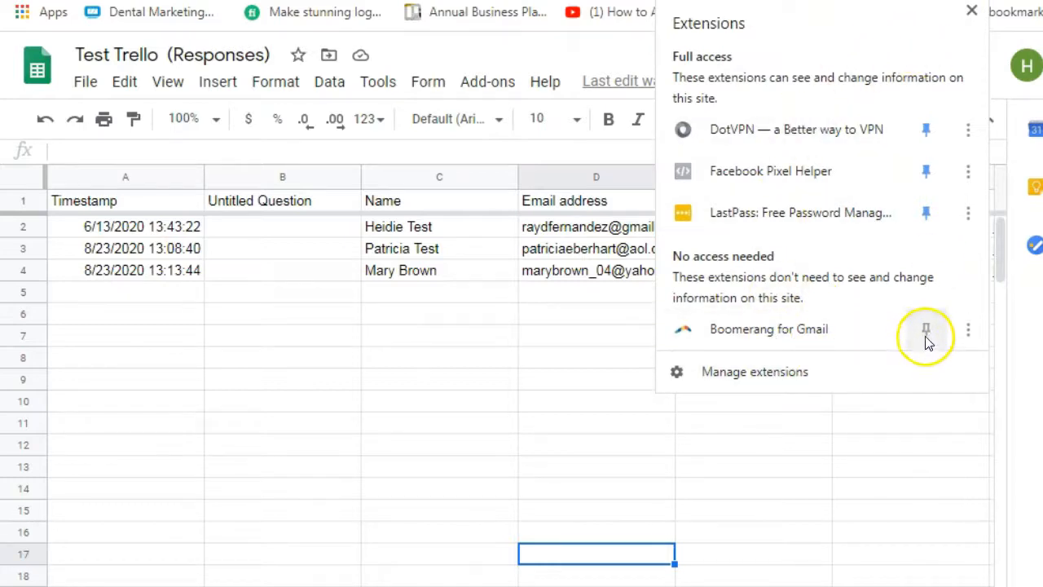
mouse_move(925, 330)
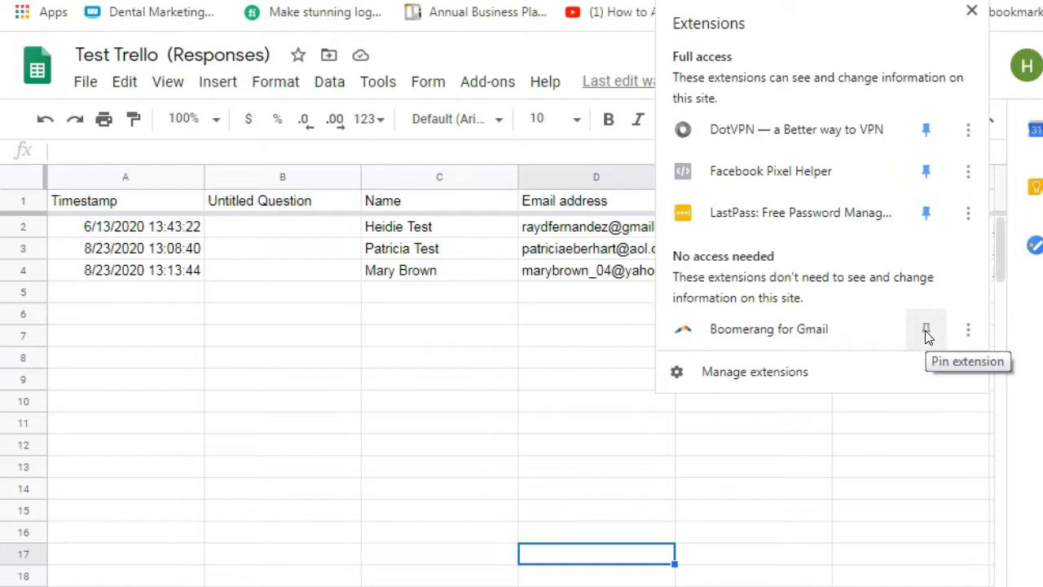
click(926, 329)
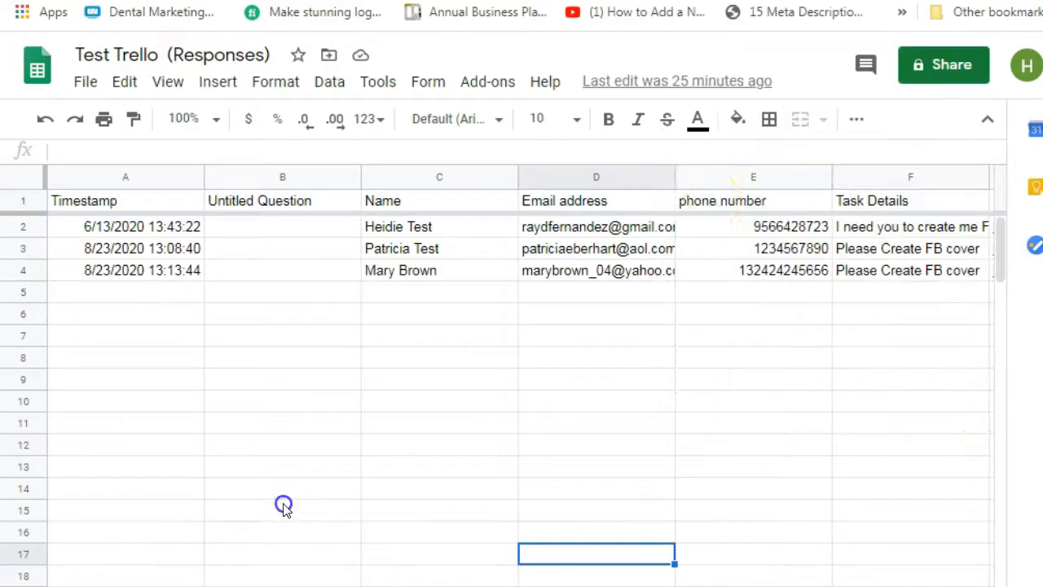
click(283, 509)
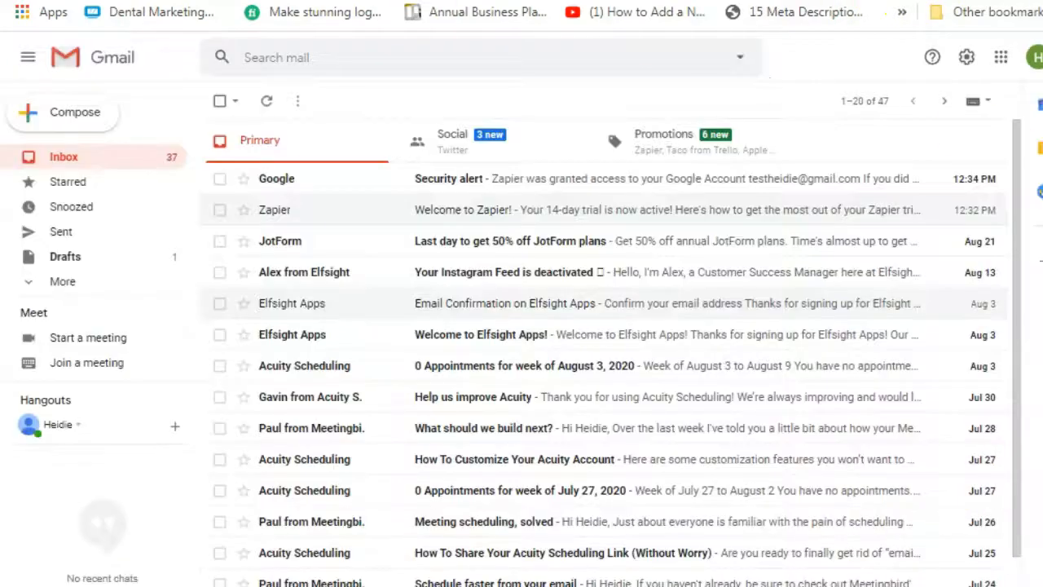
Open a new Gmail message showing the Boomerang for Gmail welcome overlay.
scroll(down, 3)
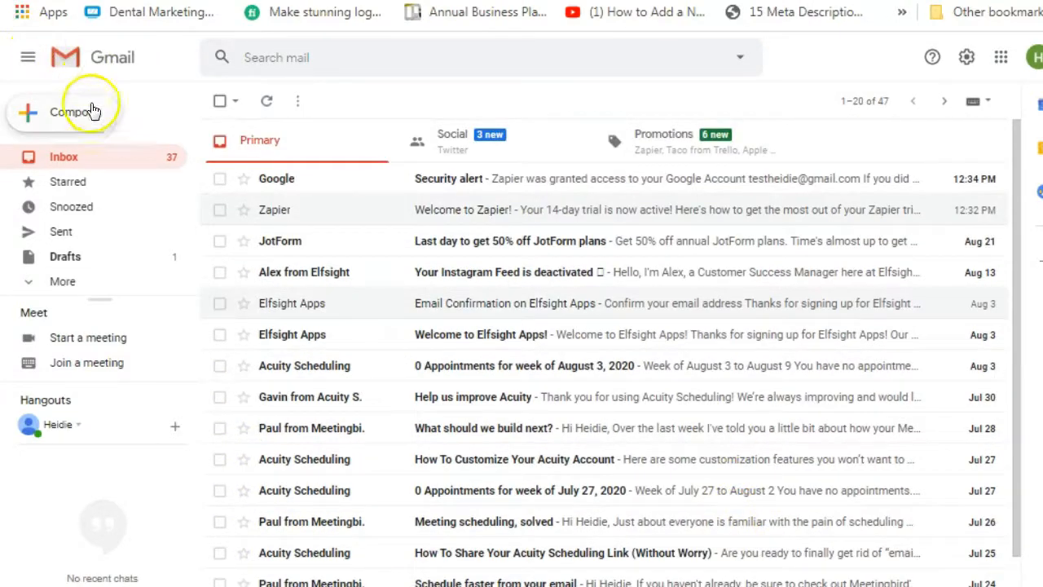
mouse_move(607, 236)
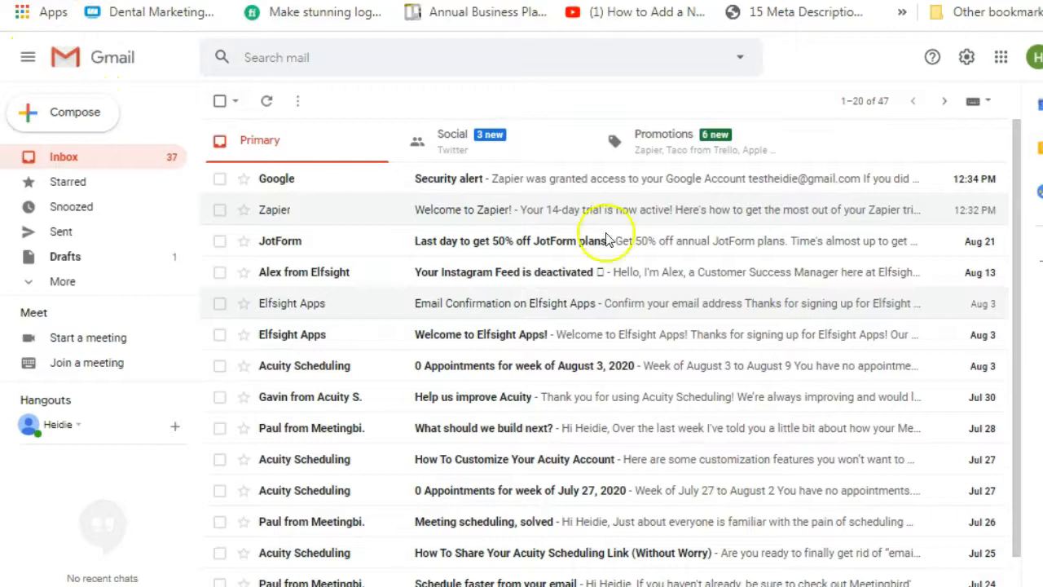
mouse_move(795, 435)
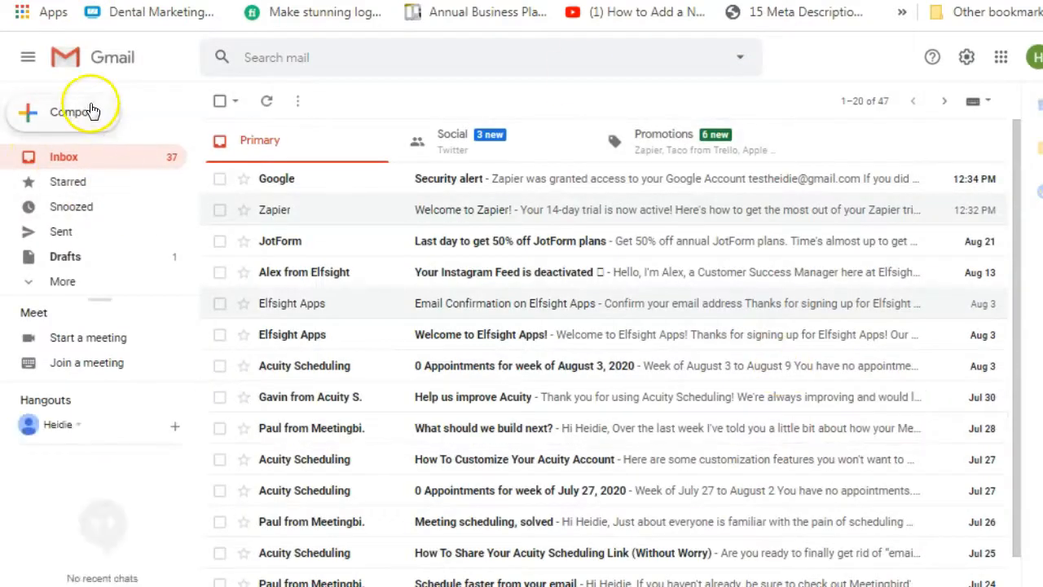
click(63, 112)
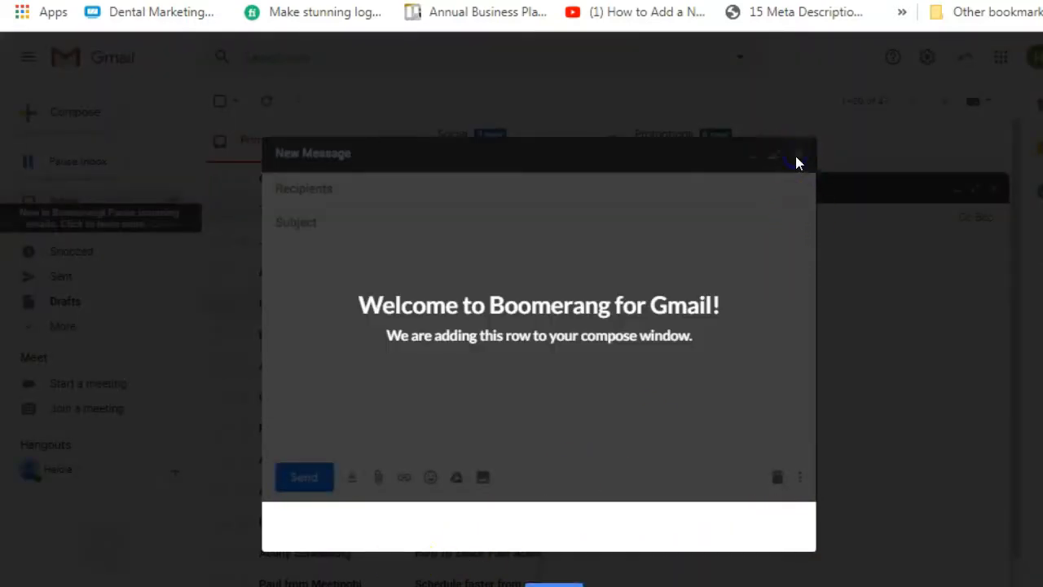
mouse_move(806, 191)
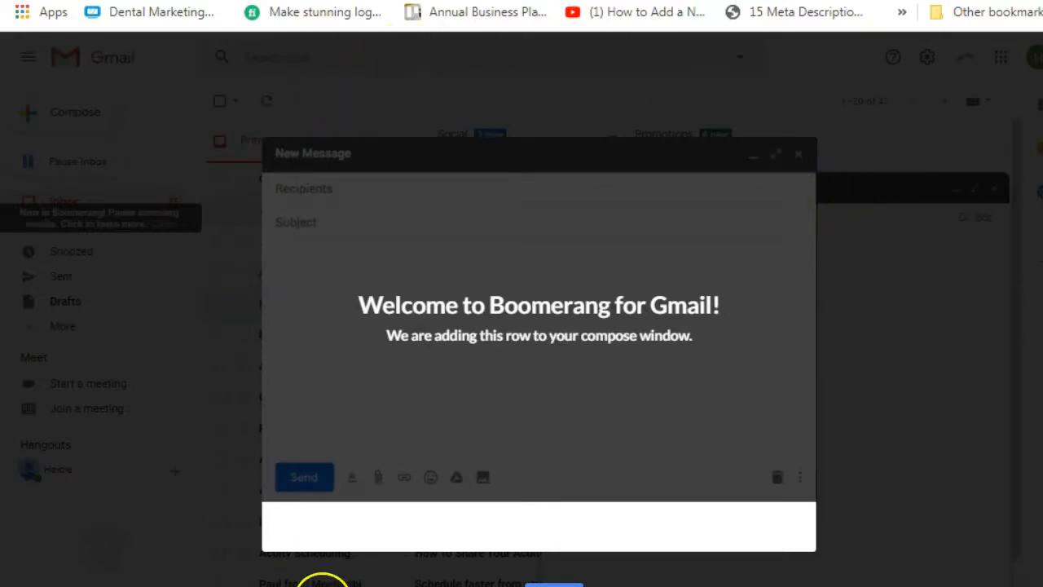
mouse_move(804, 571)
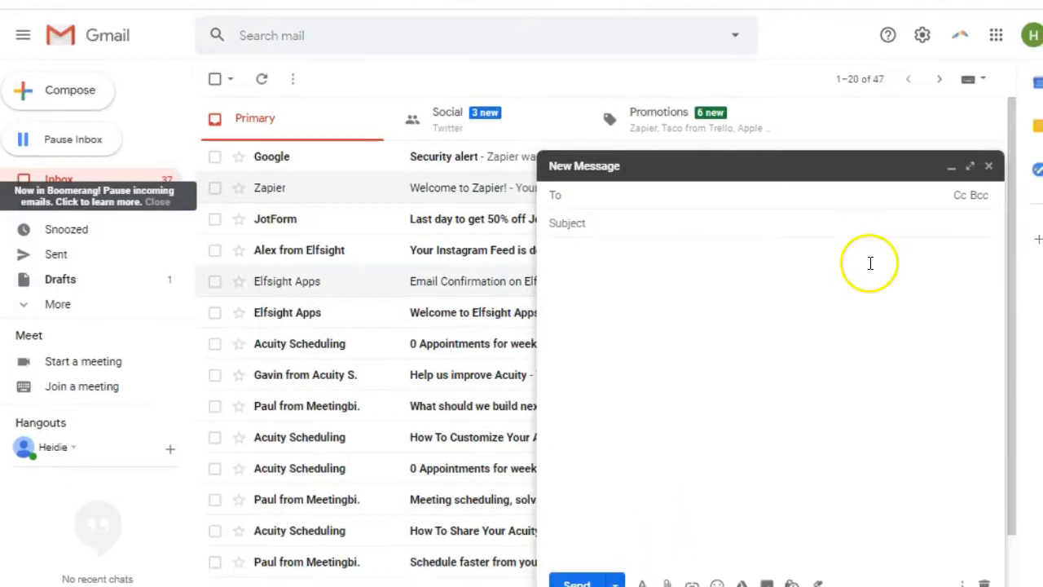
mouse_move(573, 52)
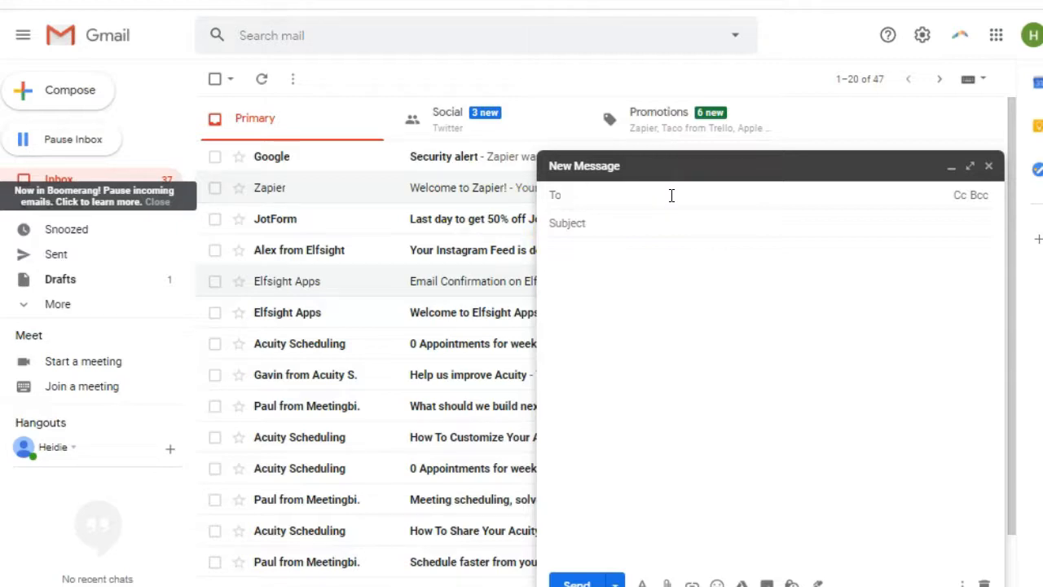
Address the draft to 'rayd…' with the subject 'monthly recurring maintenance'.
text(rayd)
text(m)
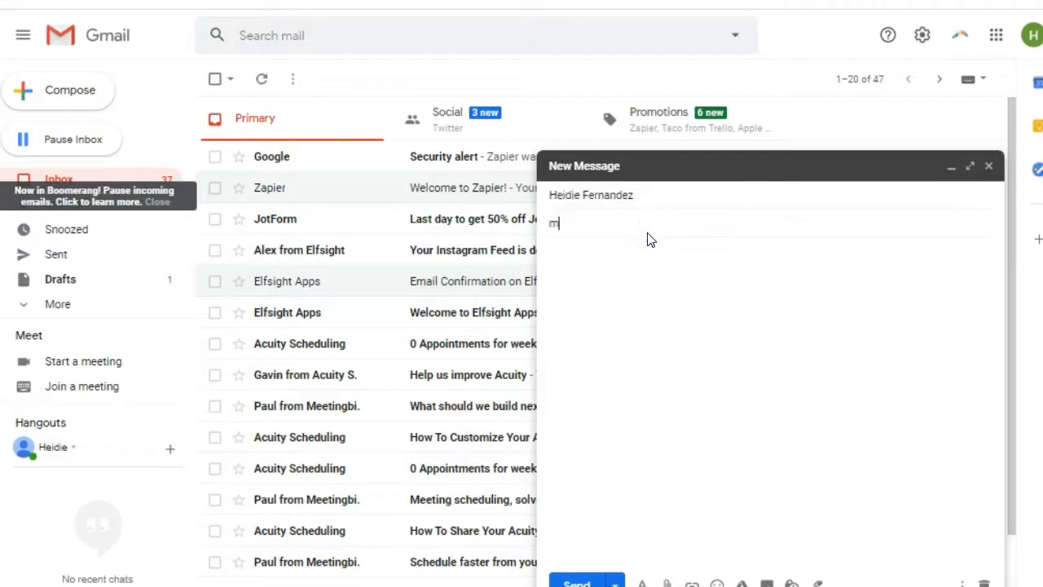
text(onthly)
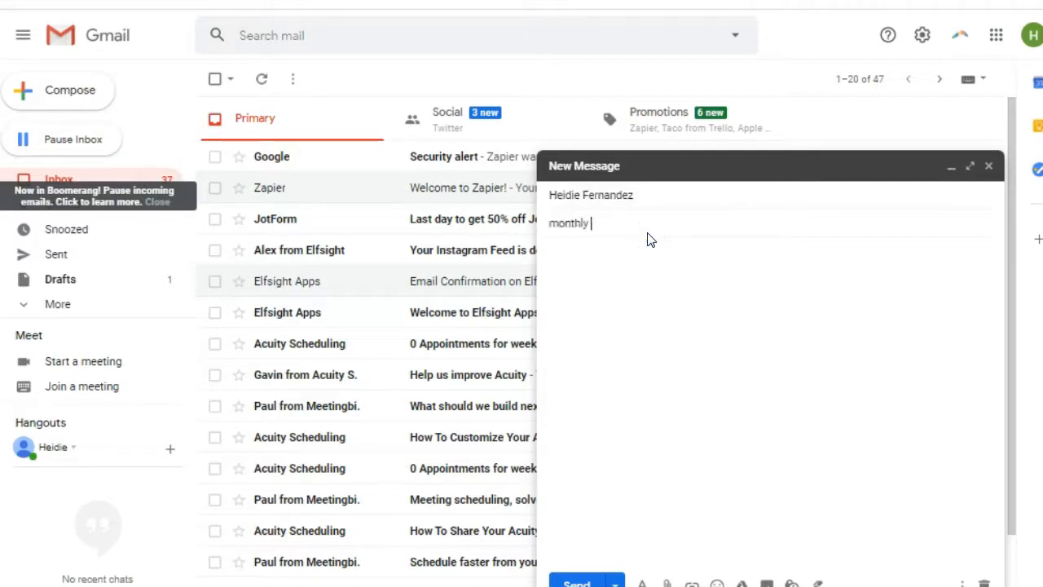
text(recur)
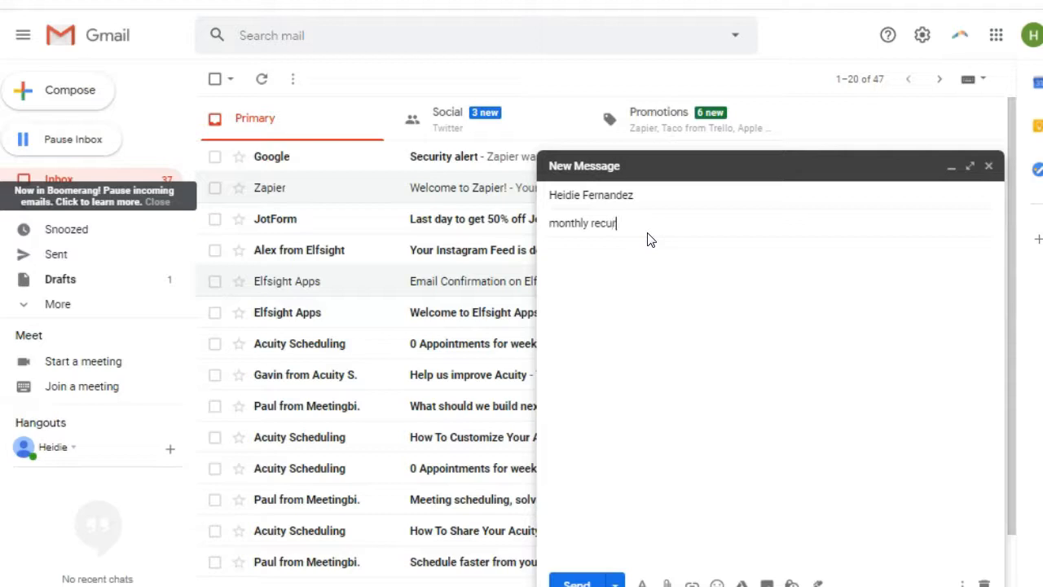
text(ring maintea)
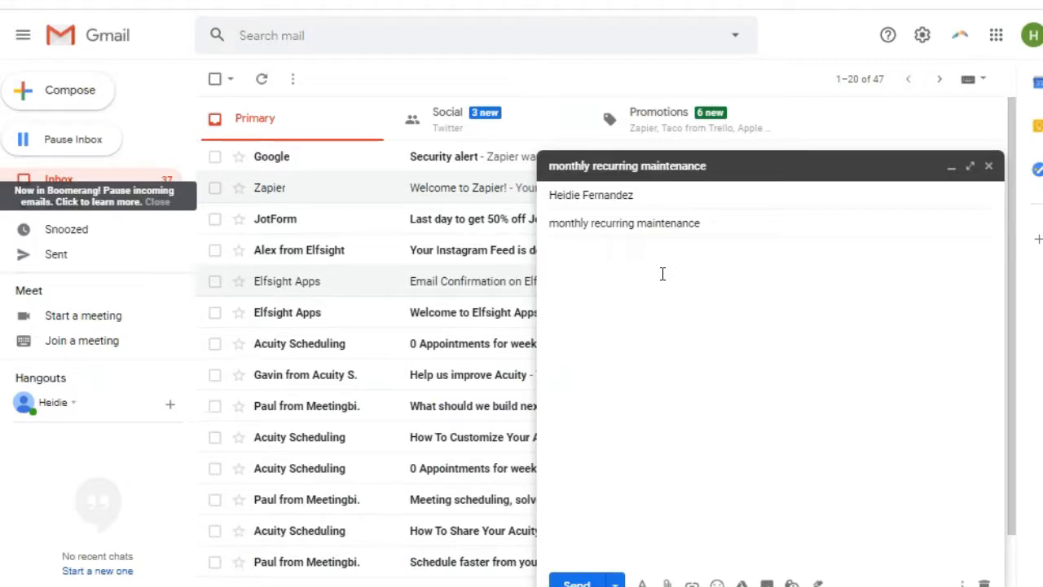
Write a short 'Hi' greeting and test email body in the message.
click(662, 251)
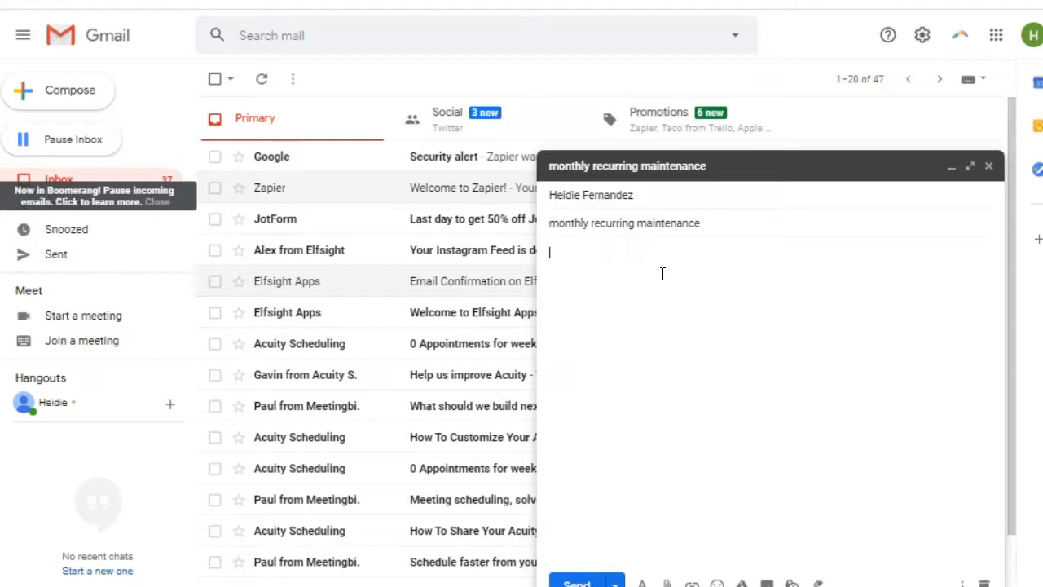
text(Hi,)
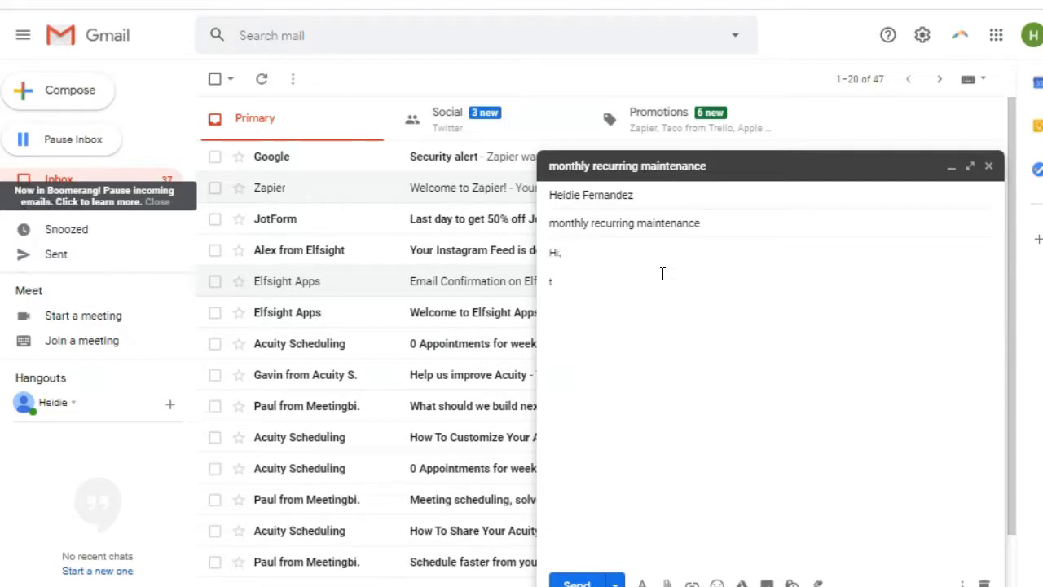
text(ext email text email)
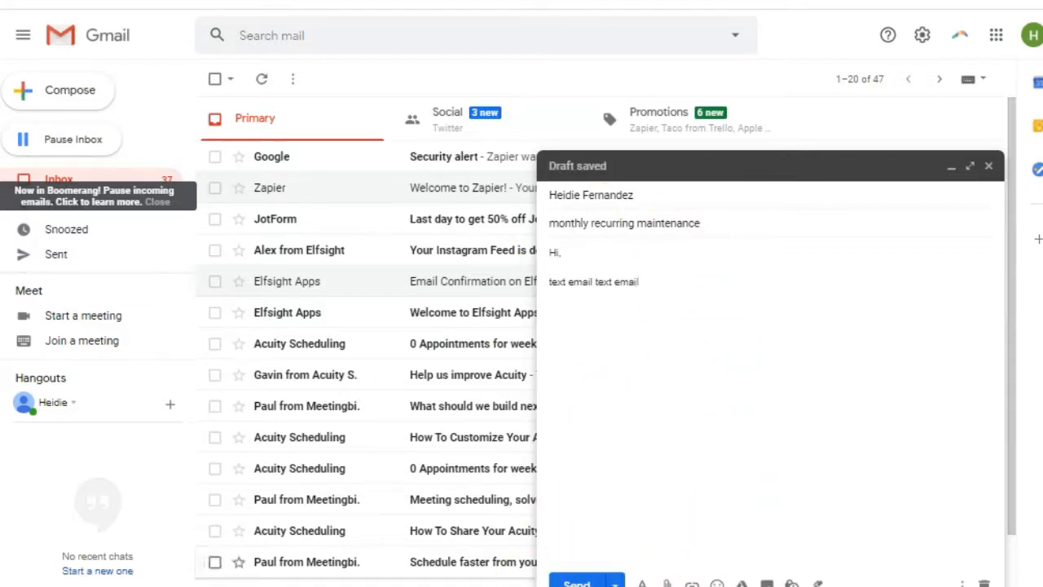
mouse_move(870, 495)
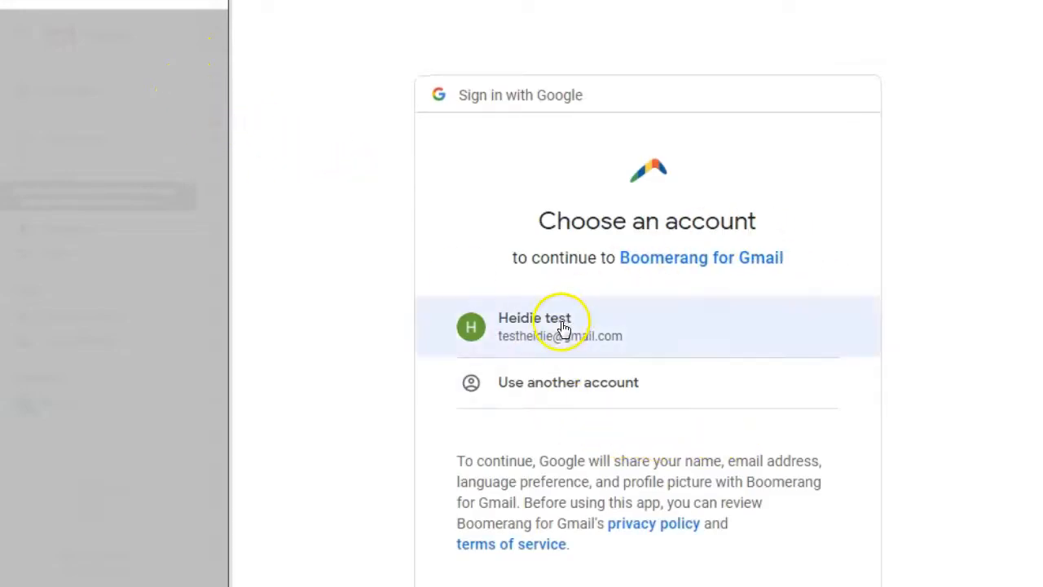
Sign in to Boomerang with the test Google account and scroll through the access request.
click(561, 326)
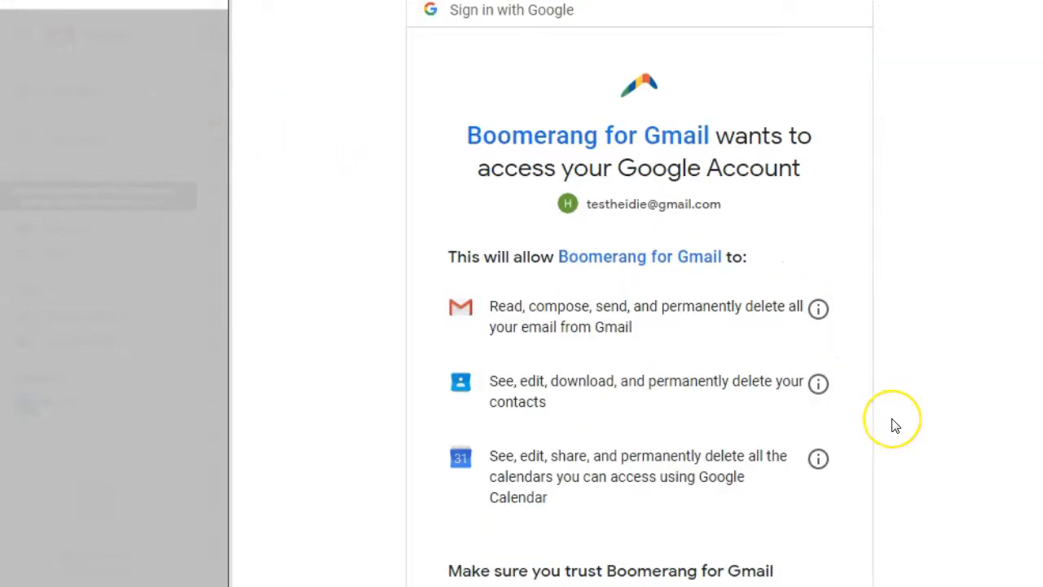
scroll(down, 3)
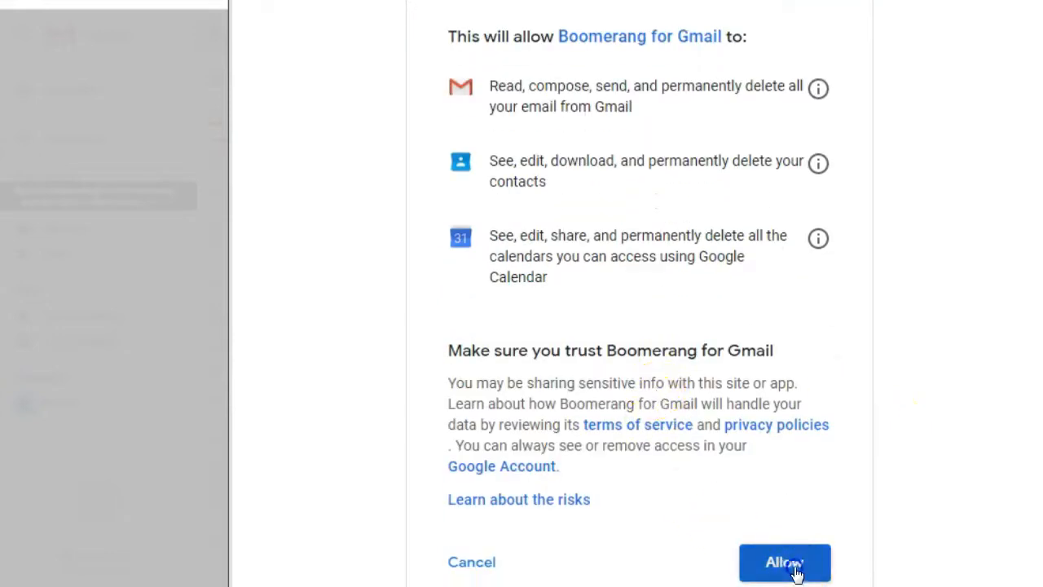
scroll(down, 3)
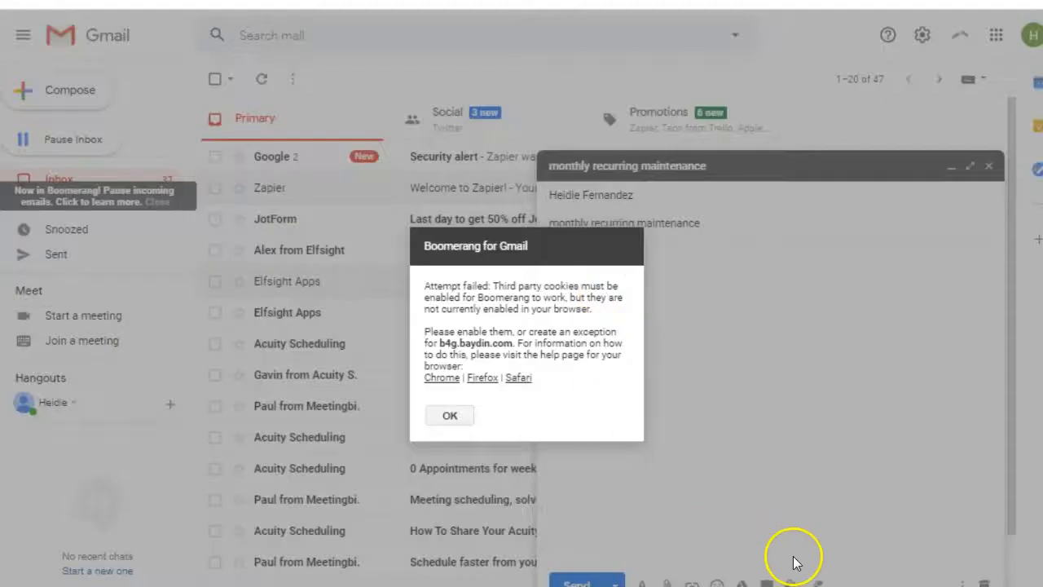
click(449, 415)
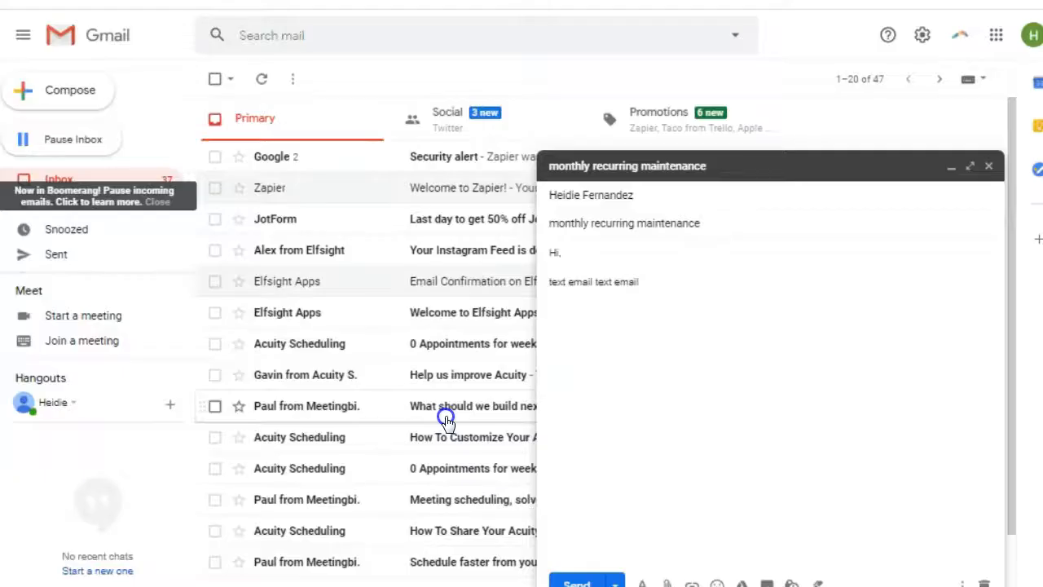
mouse_move(912, 537)
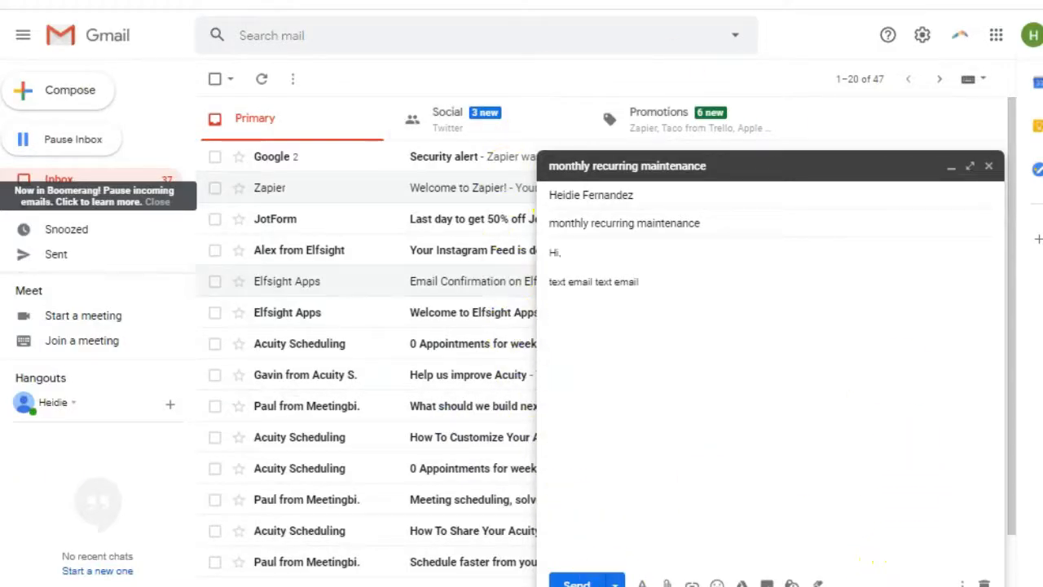
mouse_move(922, 539)
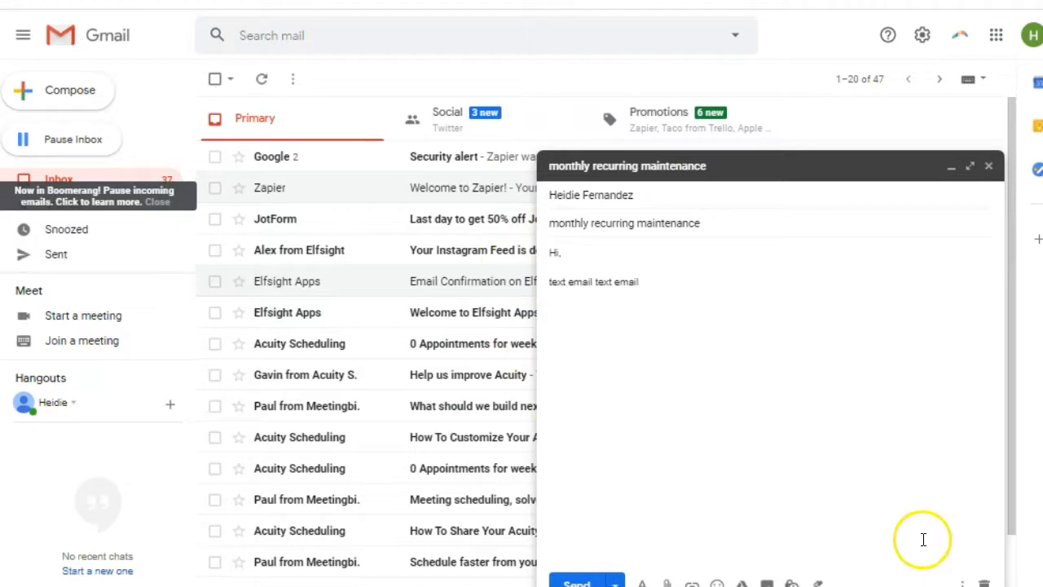
scroll(down, 3)
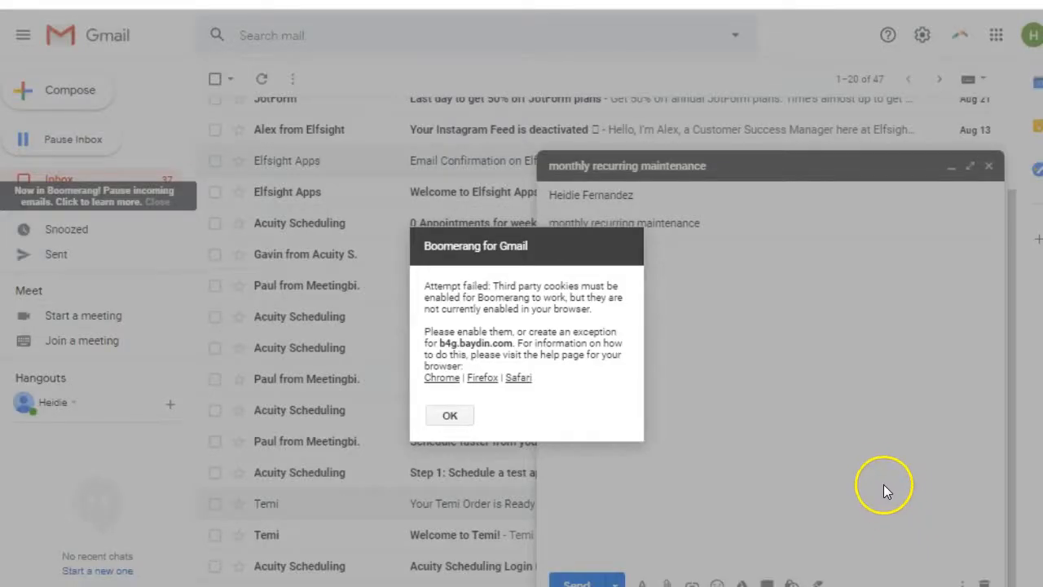
click(448, 415)
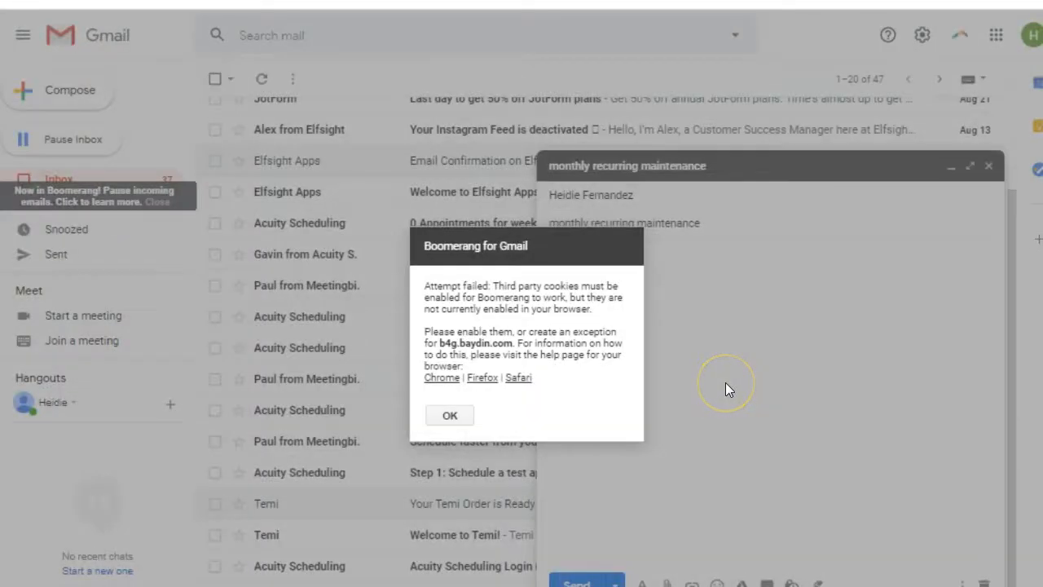
mouse_move(728, 388)
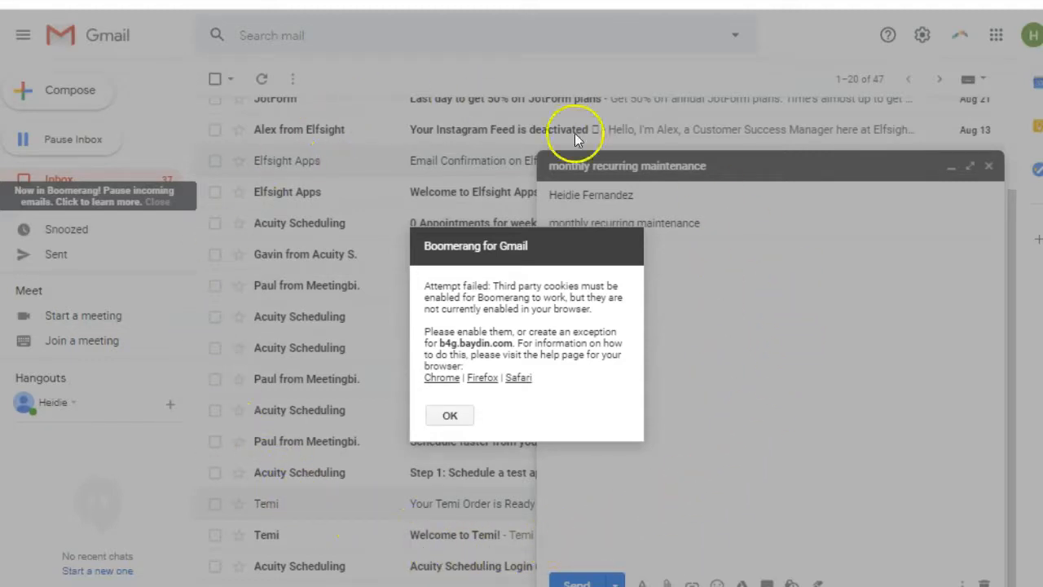
mouse_move(731, 512)
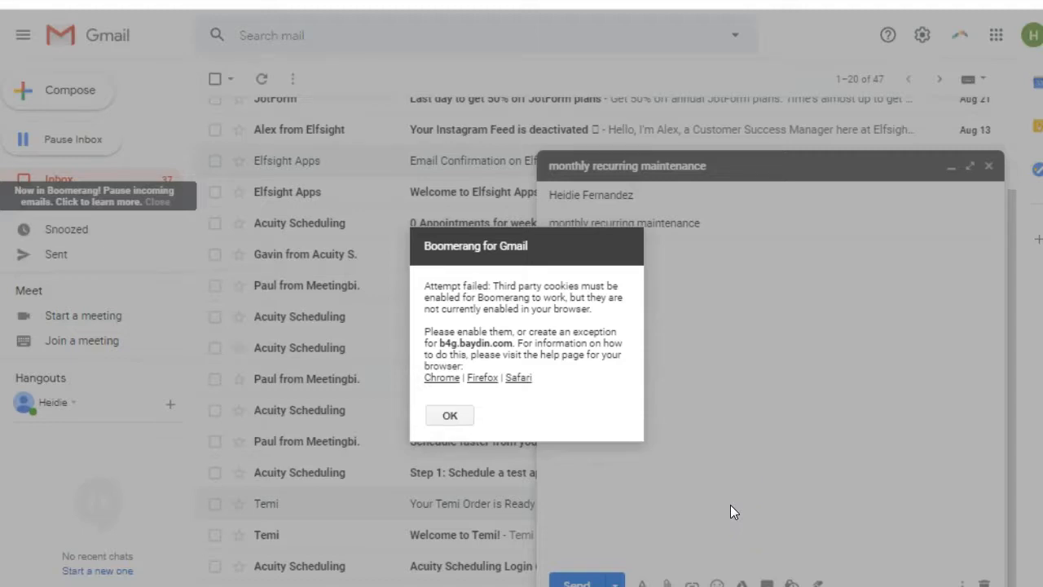
click(449, 415)
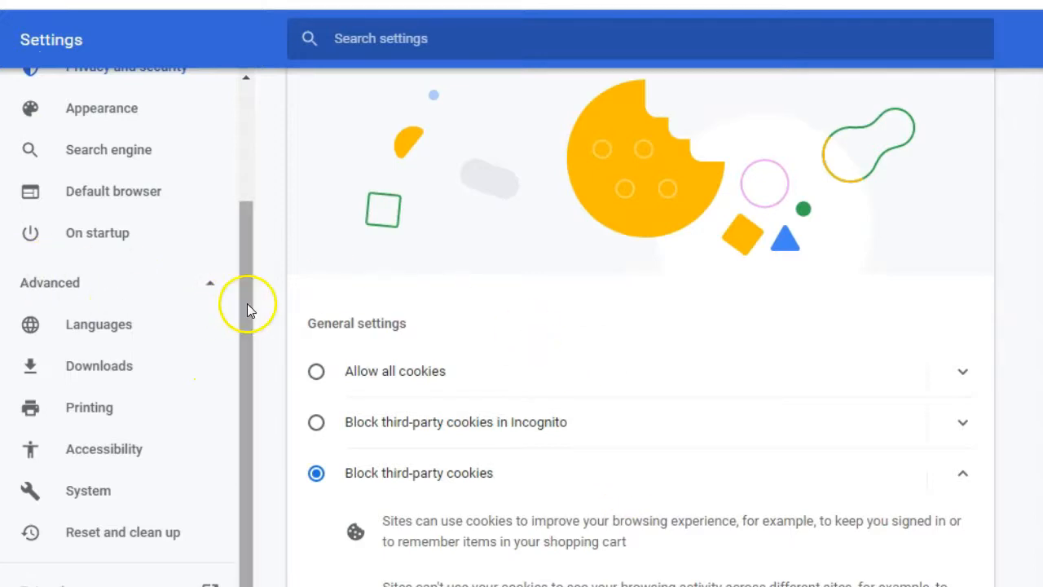
Set Chrome's cookie setting to 'Allow all cookies' and go back to Gmail.
click(126, 221)
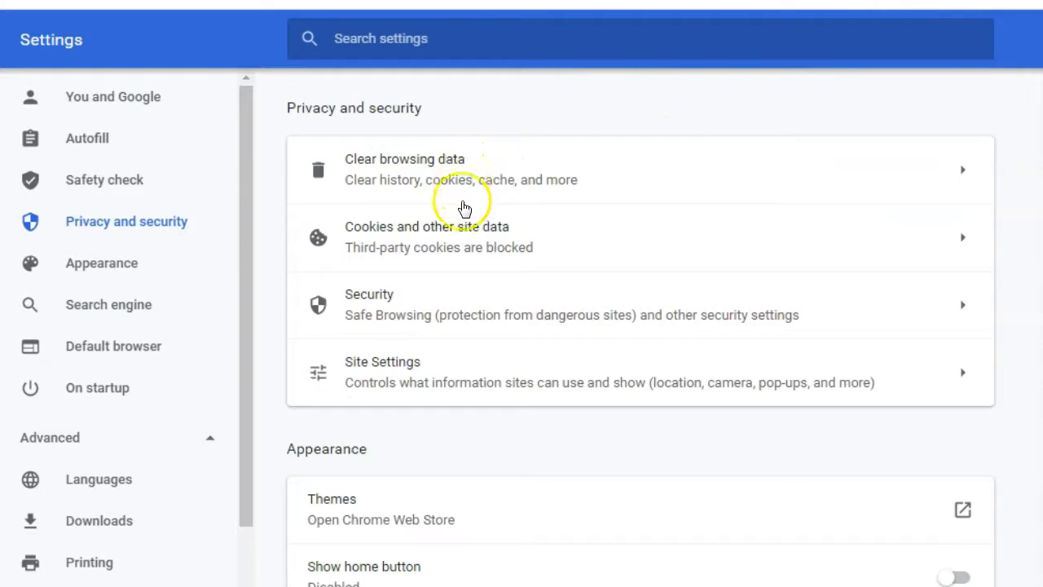
mouse_move(968, 253)
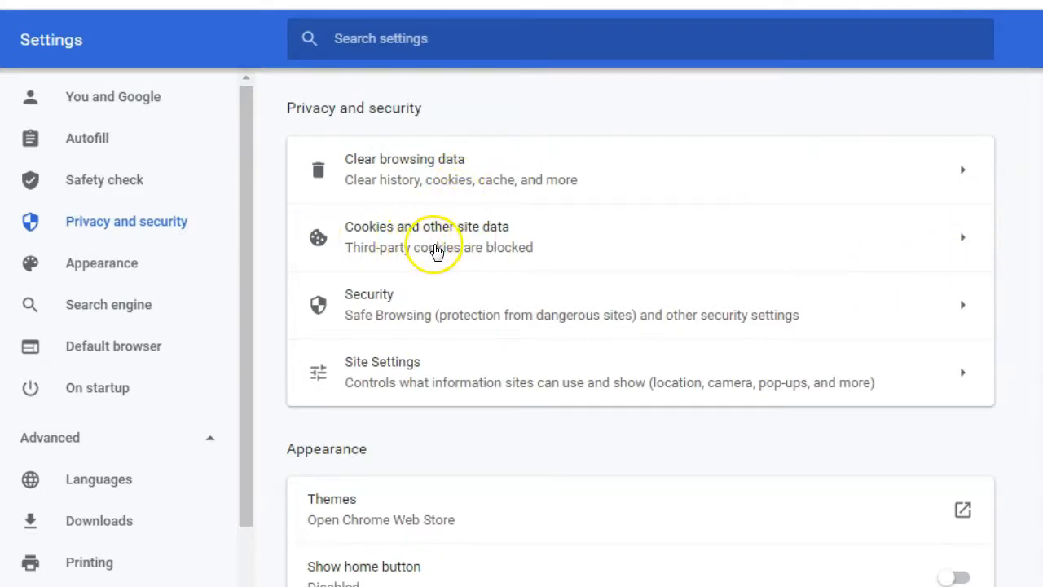
mouse_move(960, 237)
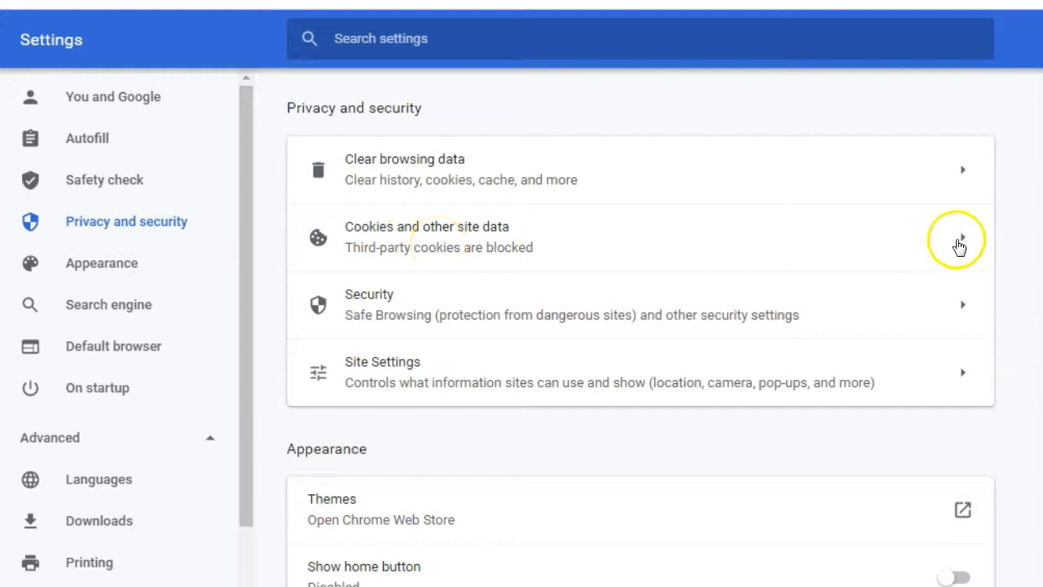
click(960, 239)
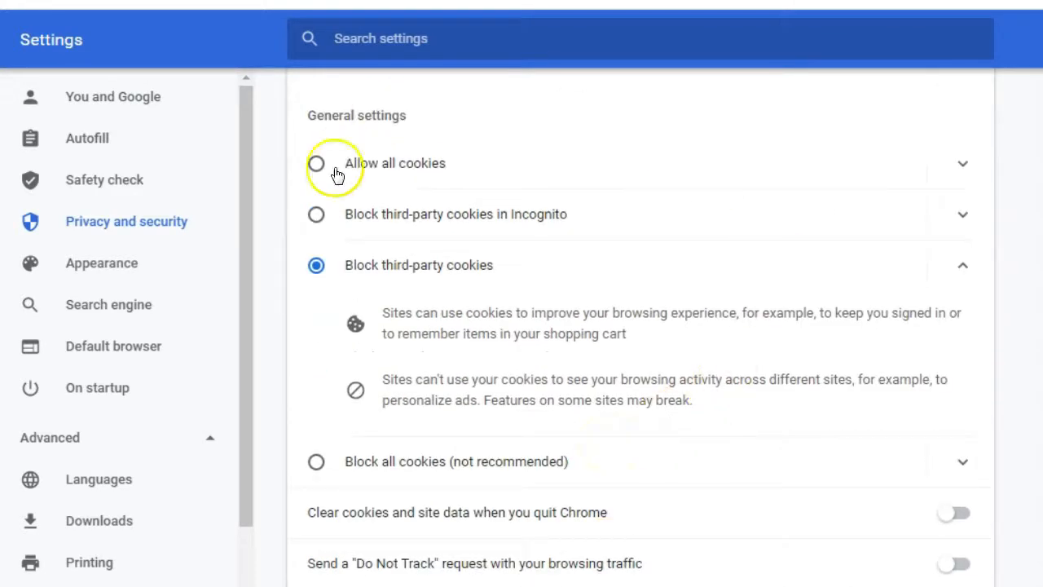
scroll(down, 3)
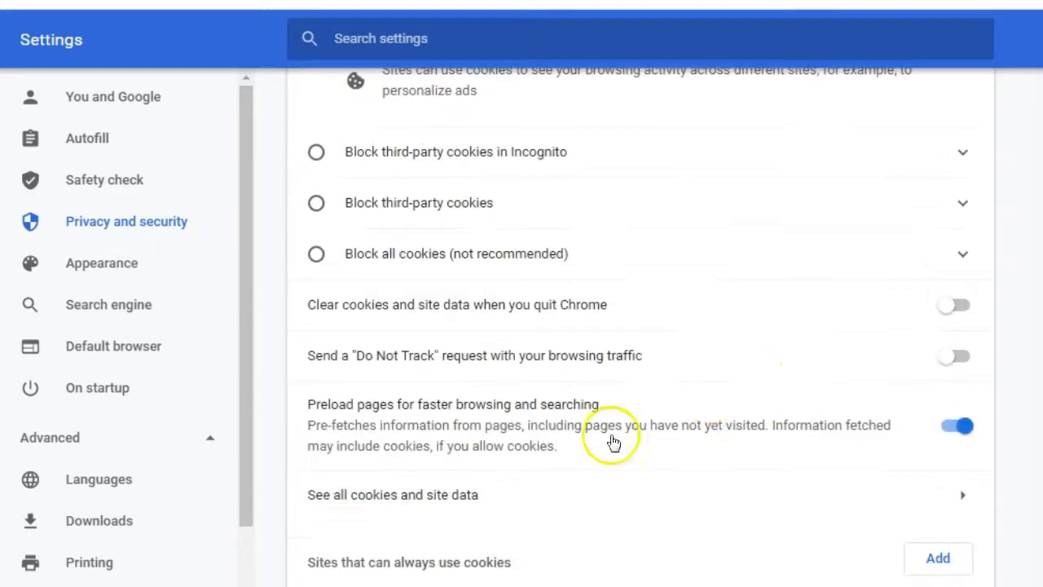
scroll(down, 3)
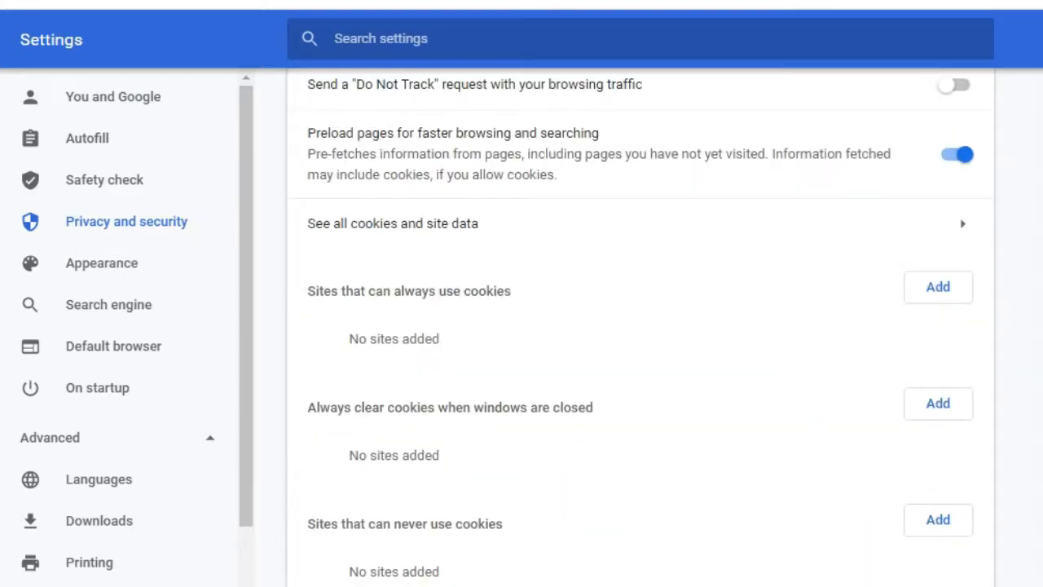
click(391, 222)
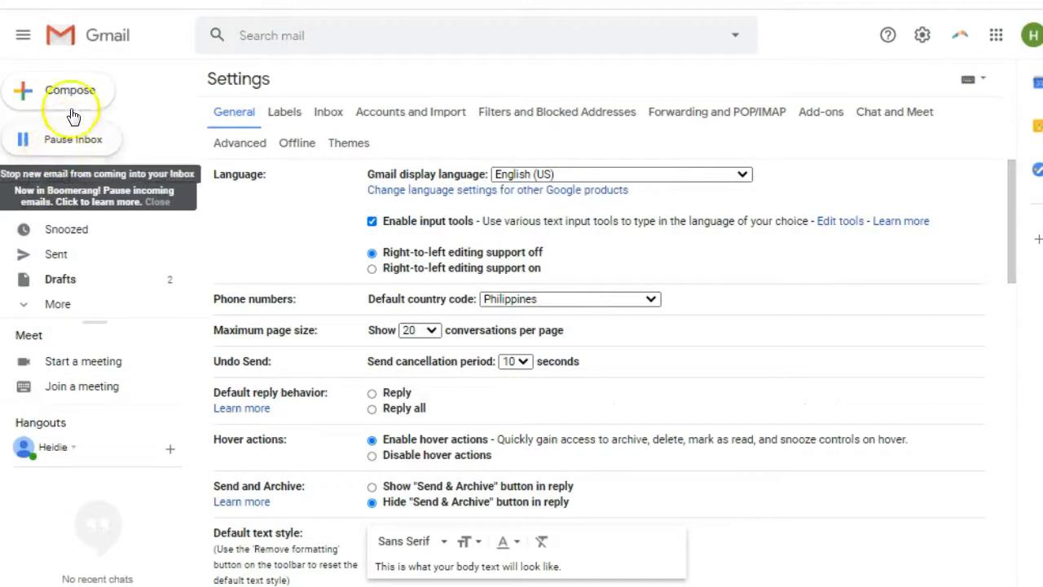
Compose a message with subject 'test email recurring email' and skip the Respondable introduction.
click(69, 90)
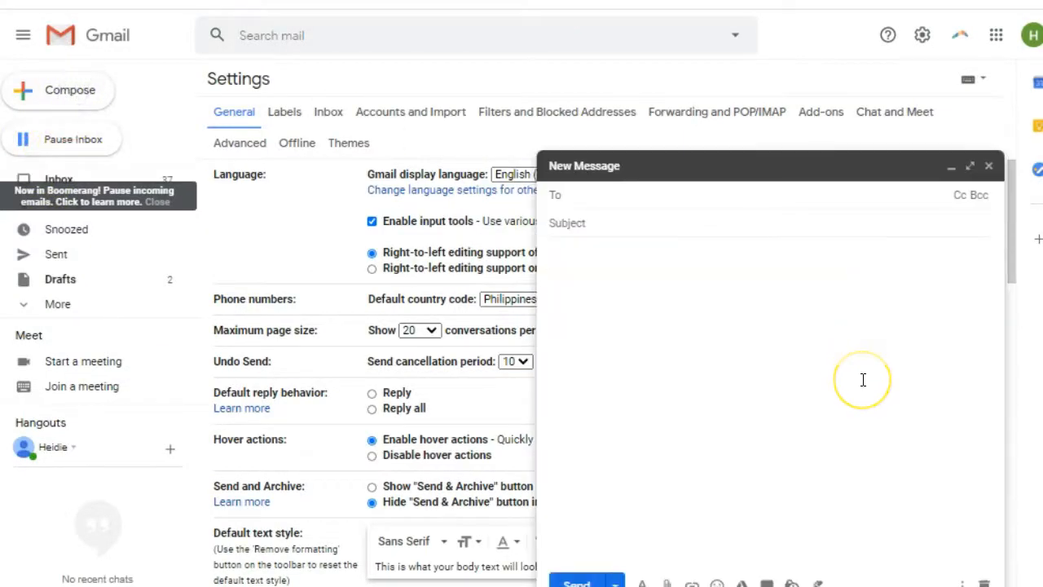
mouse_move(811, 566)
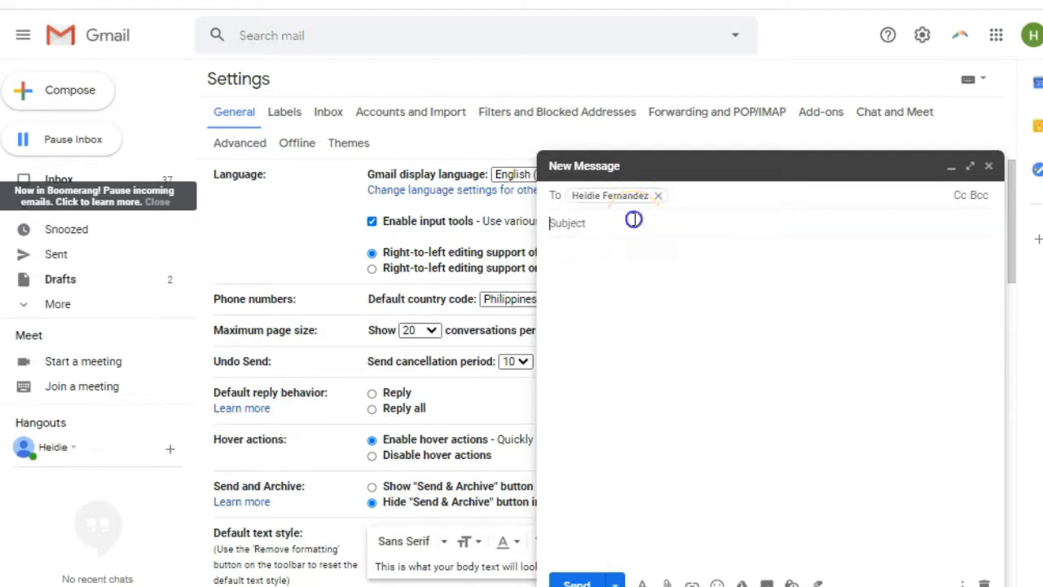
click(634, 220)
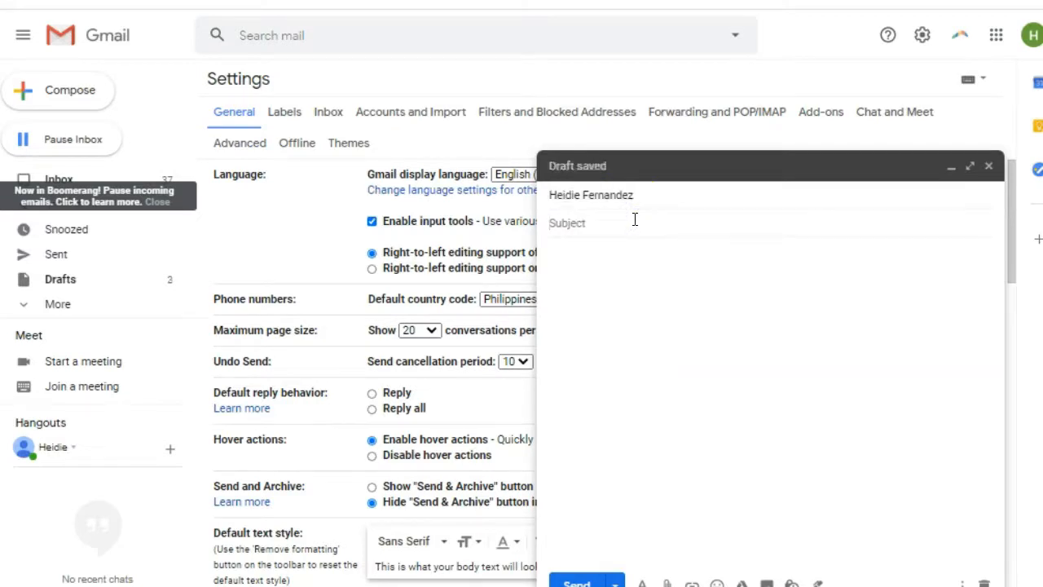
text(test email)
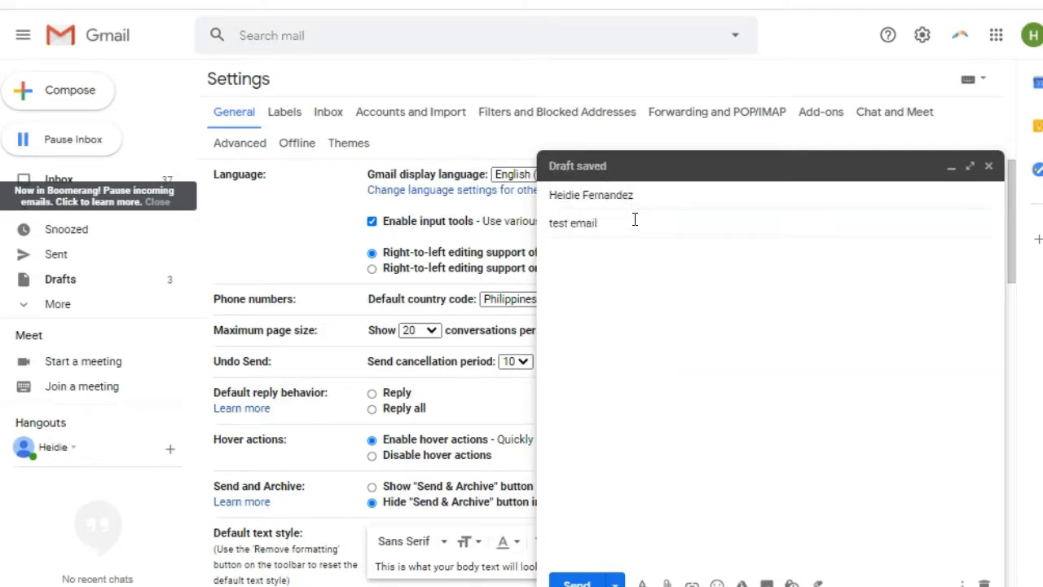
text(r)
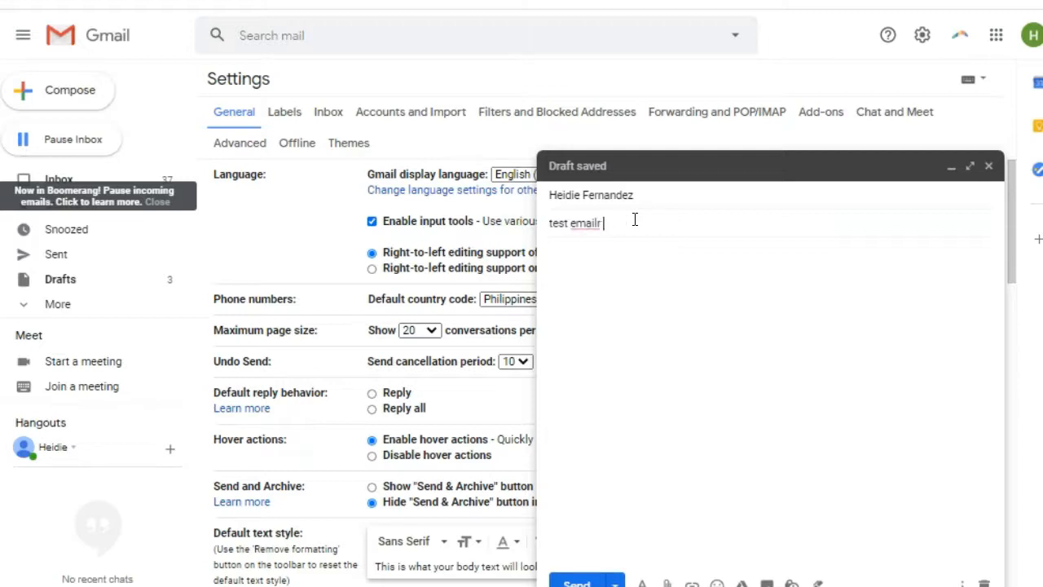
text(recurring email)
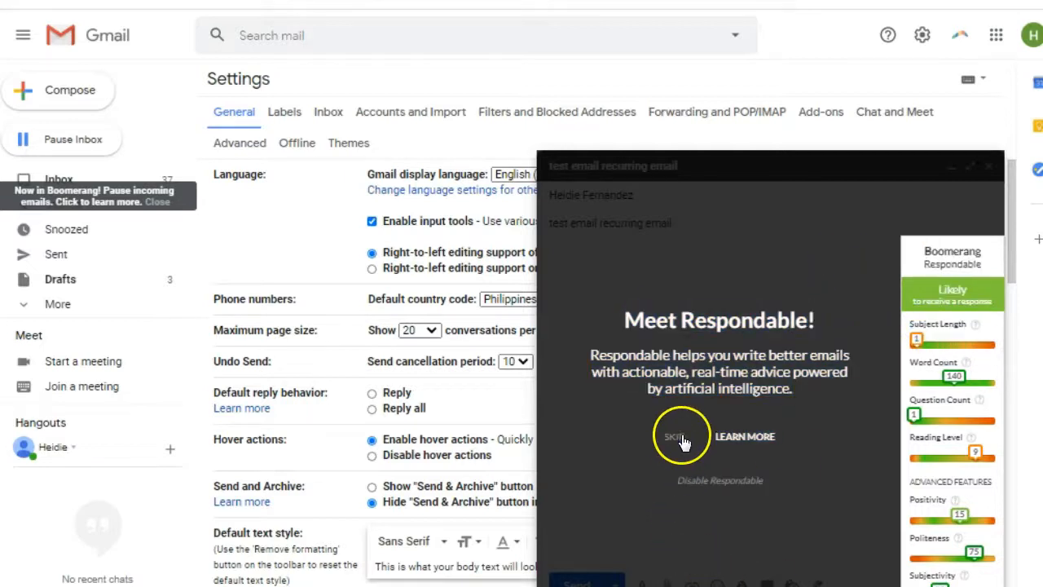
click(674, 436)
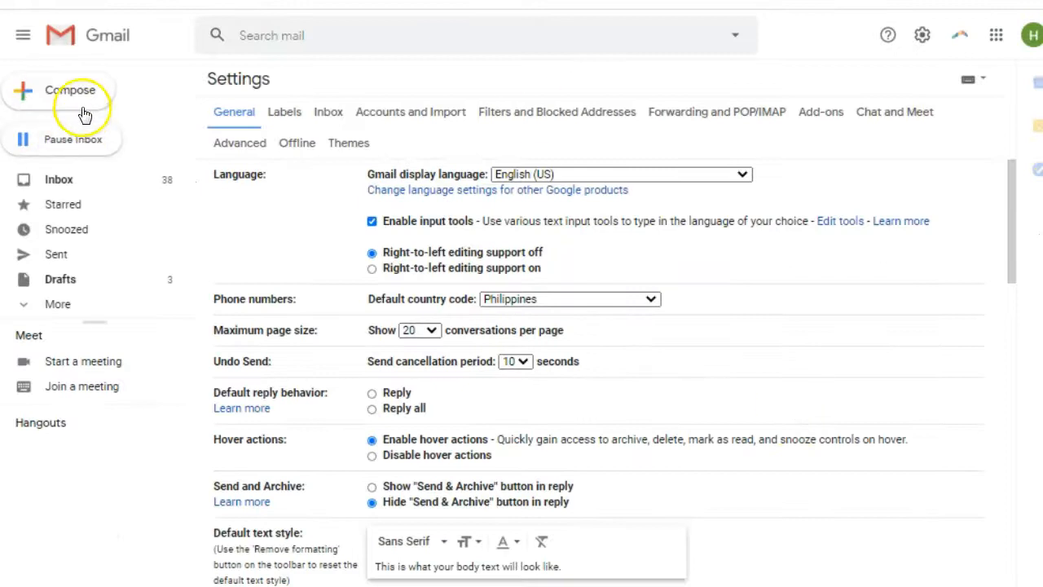
Address a new 'test recurring email' message to 'ray…' and show its Send Later options.
click(70, 90)
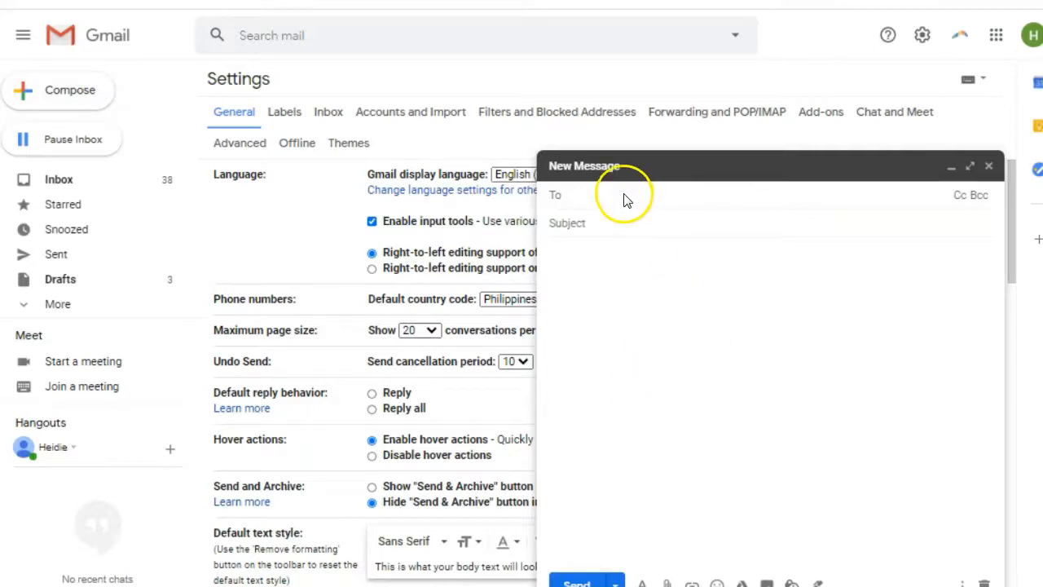
text(ray)
text(test recurring emai)
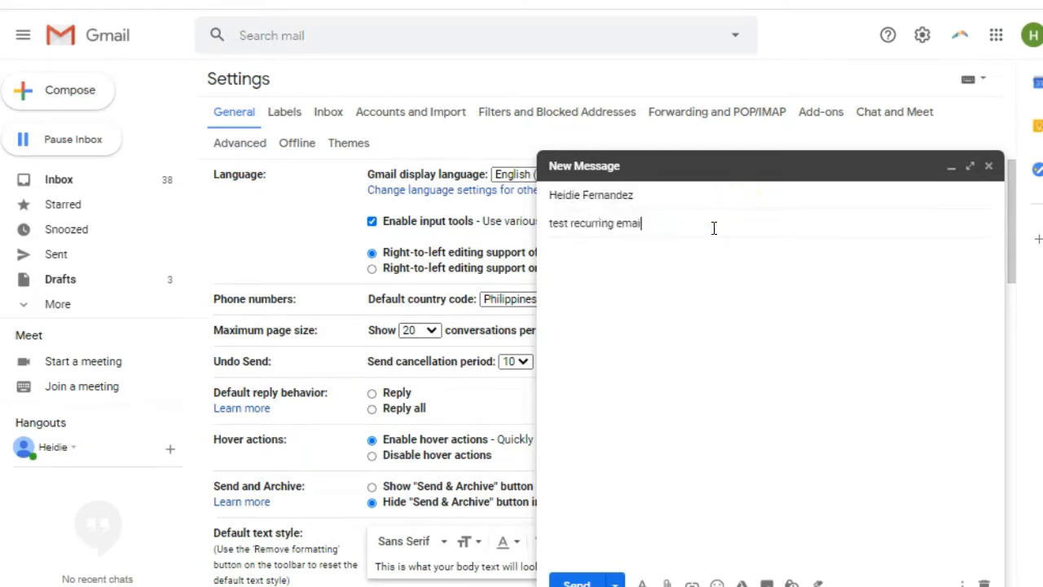
click(614, 582)
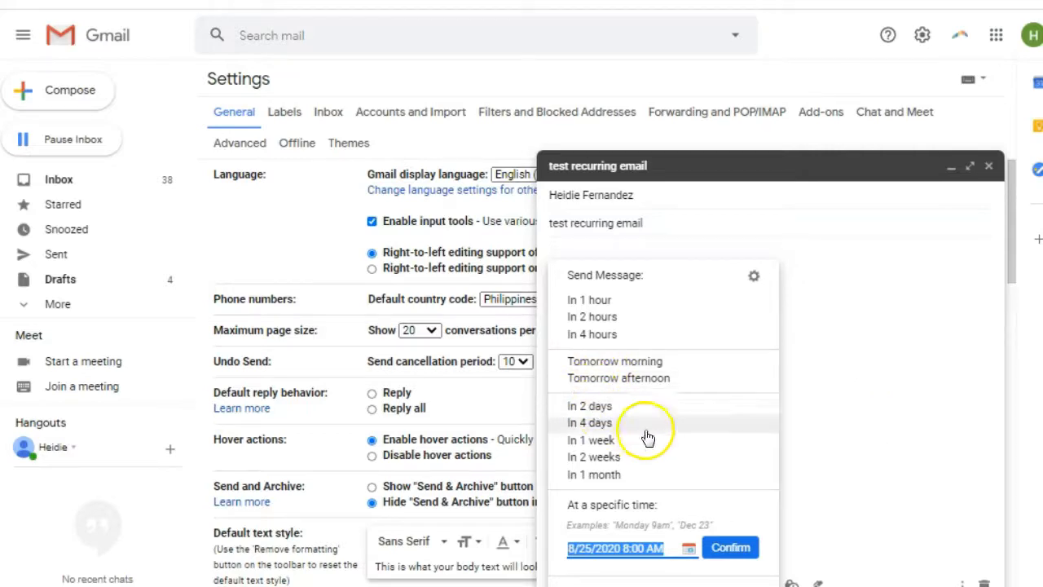
mouse_move(655, 377)
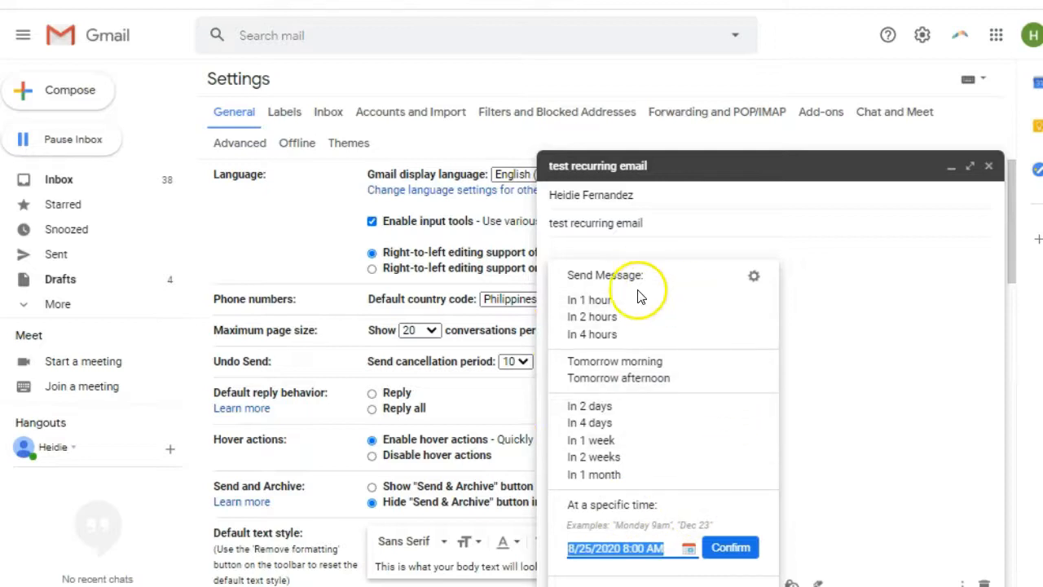
mouse_move(742, 513)
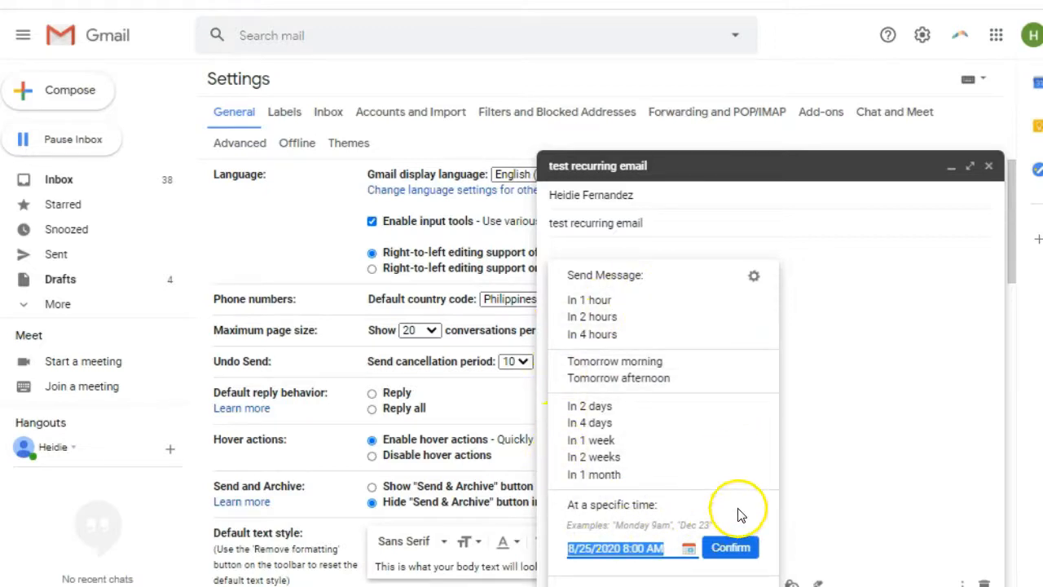
mouse_move(599, 440)
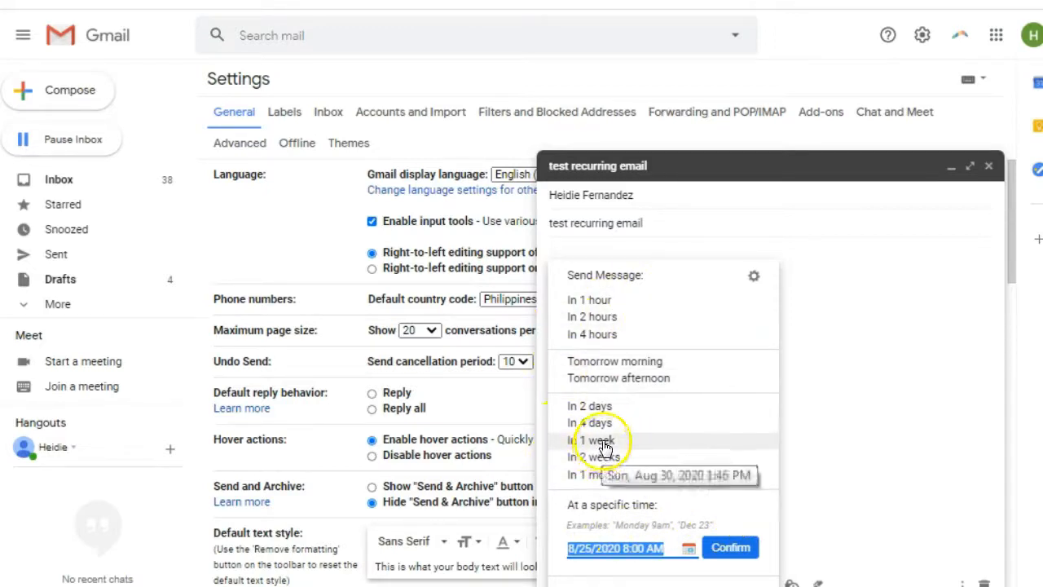
mouse_move(632, 476)
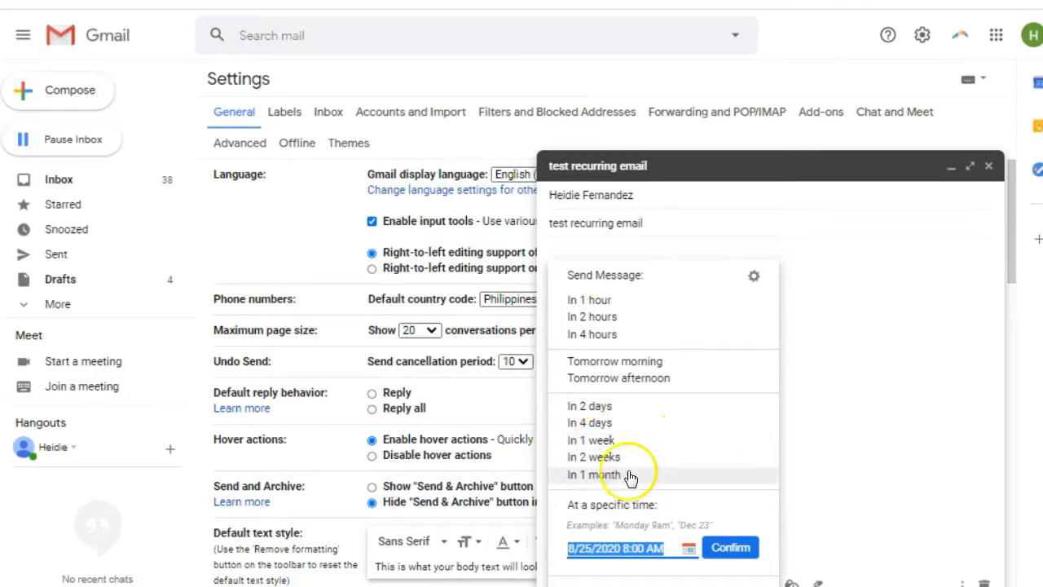
mouse_move(660, 430)
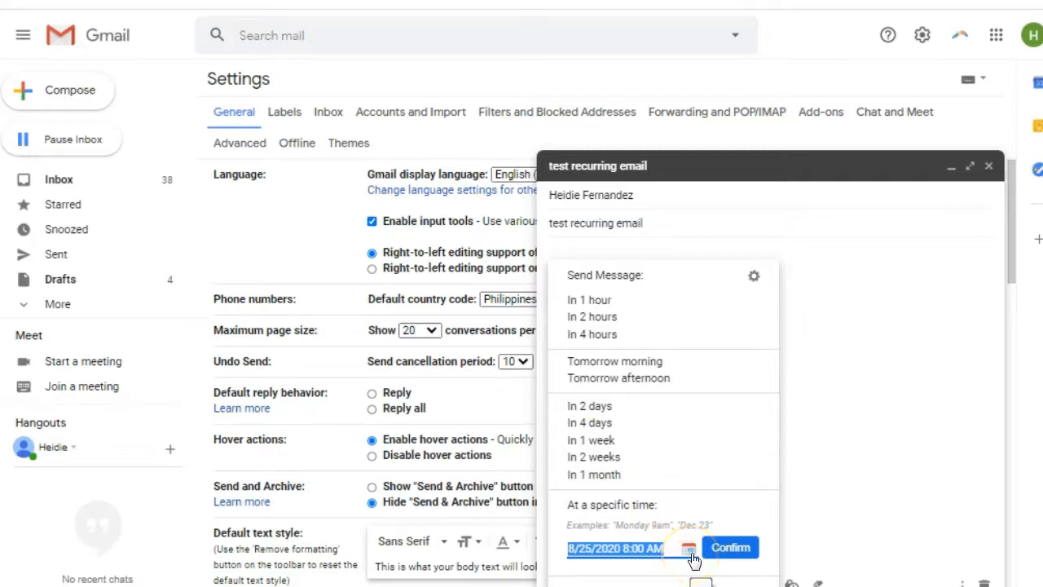
mouse_move(672, 574)
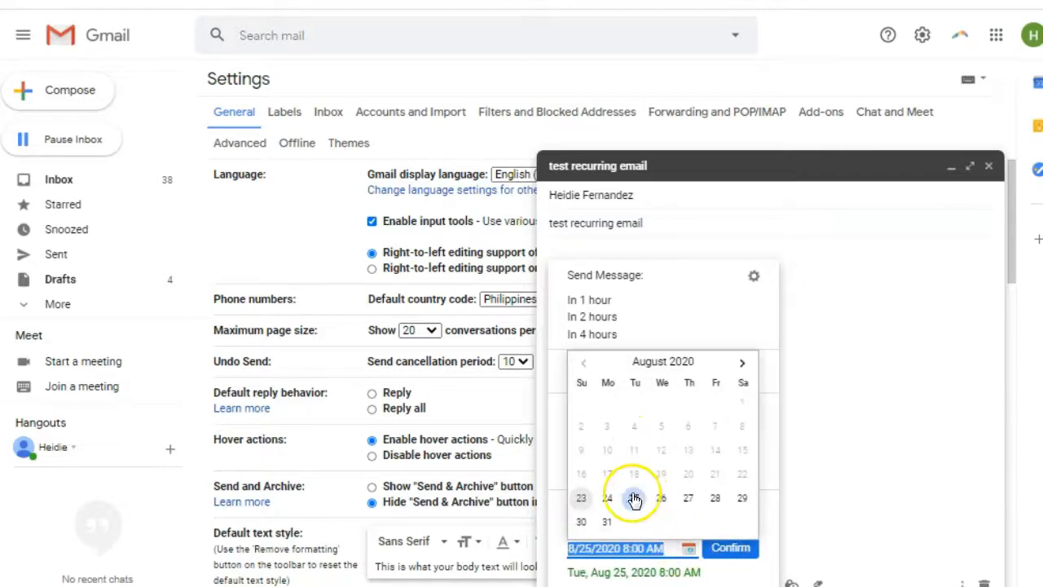
Schedule the email for Aug 30, 2020 at 1:47 PM and confirm.
click(634, 498)
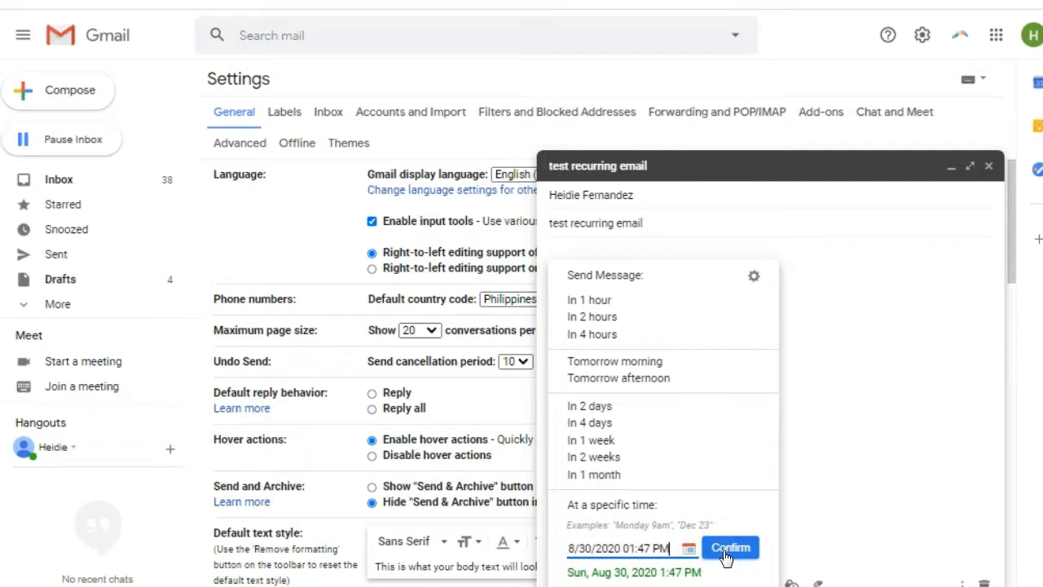
click(727, 547)
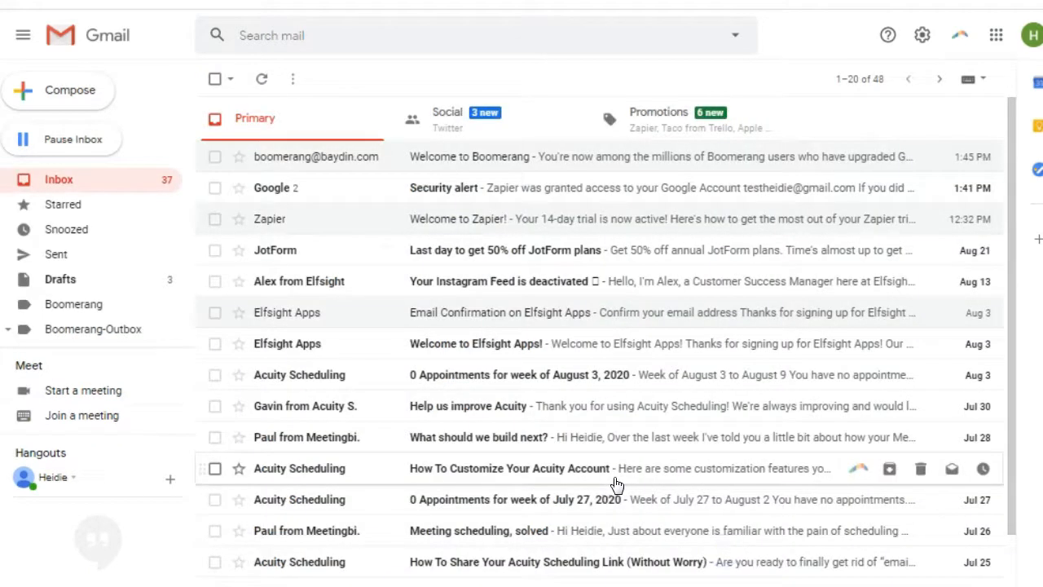